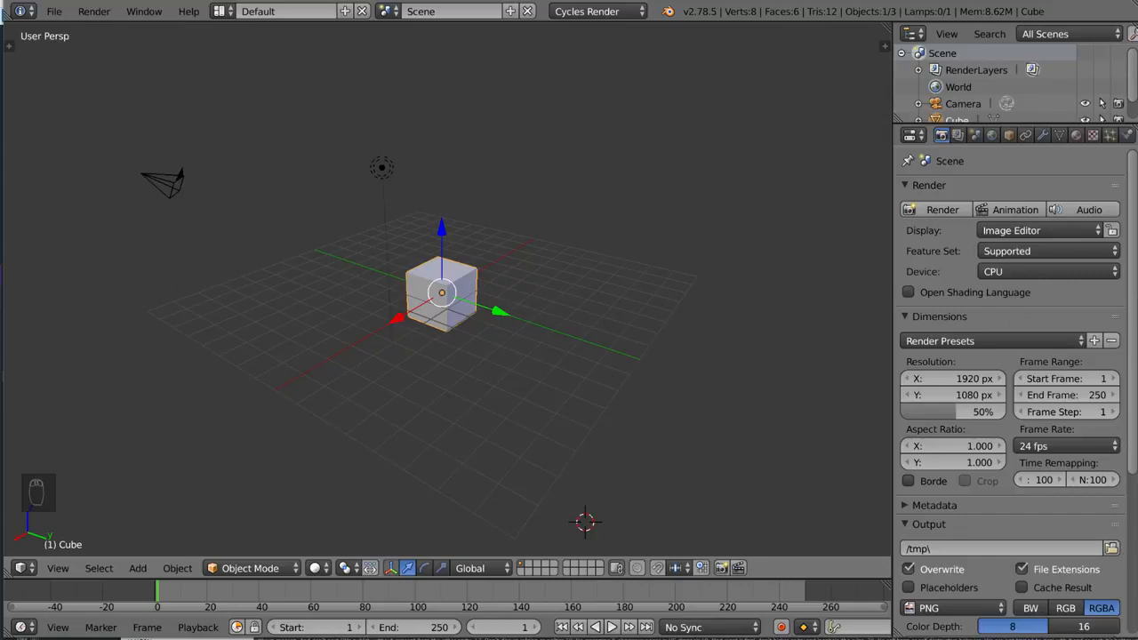
mouse_move(867, 403)
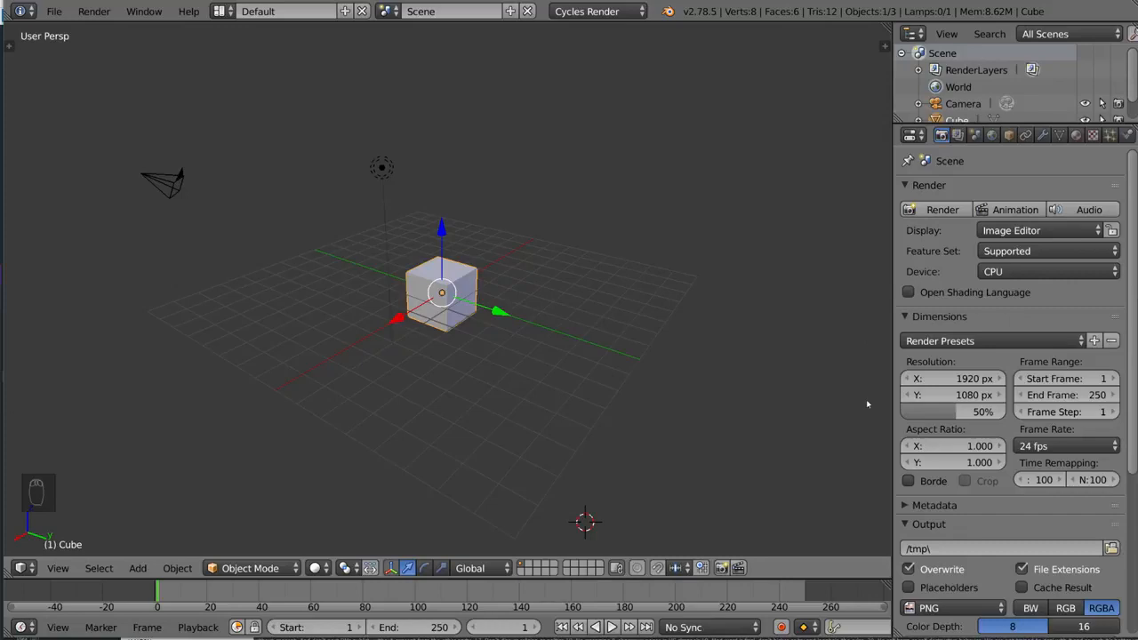
mouse_move(569, 354)
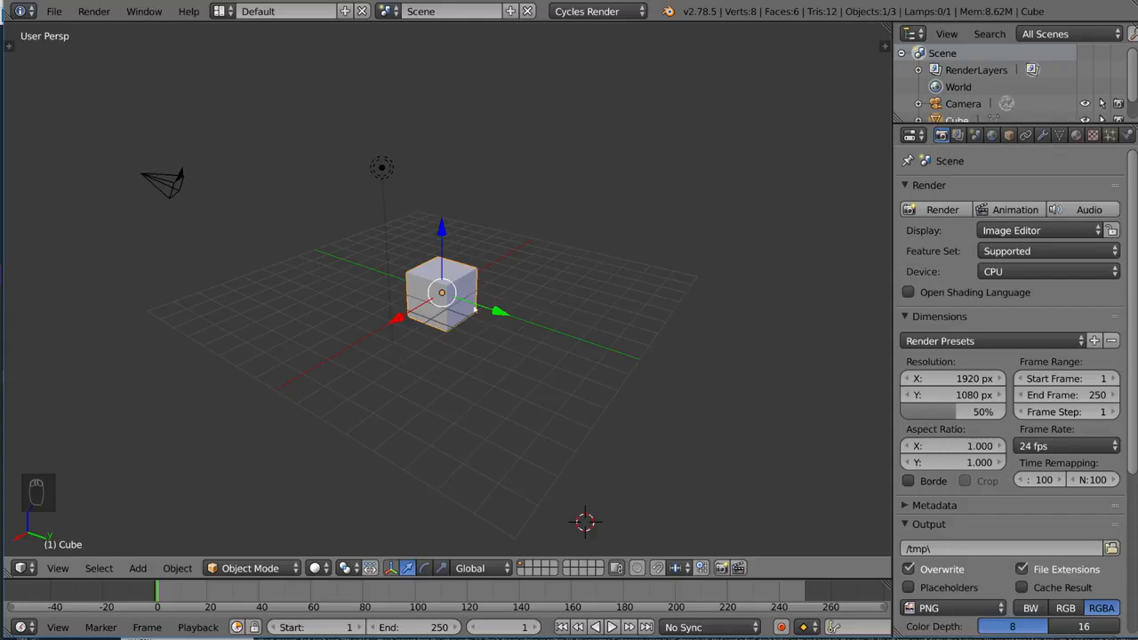
mouse_move(522, 274)
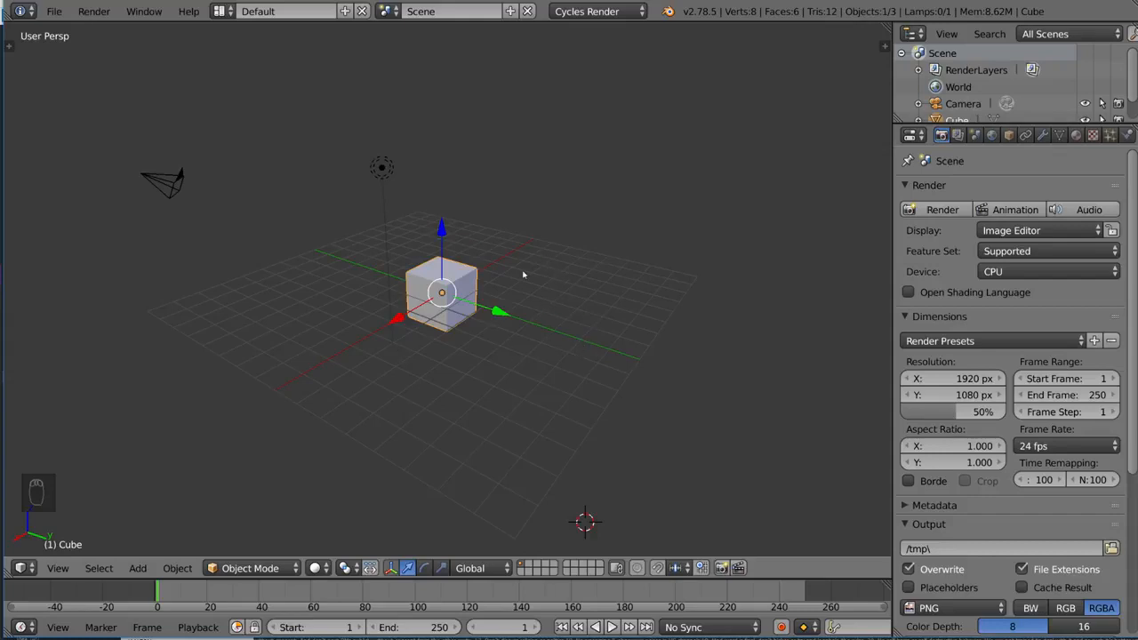
mouse_move(484, 440)
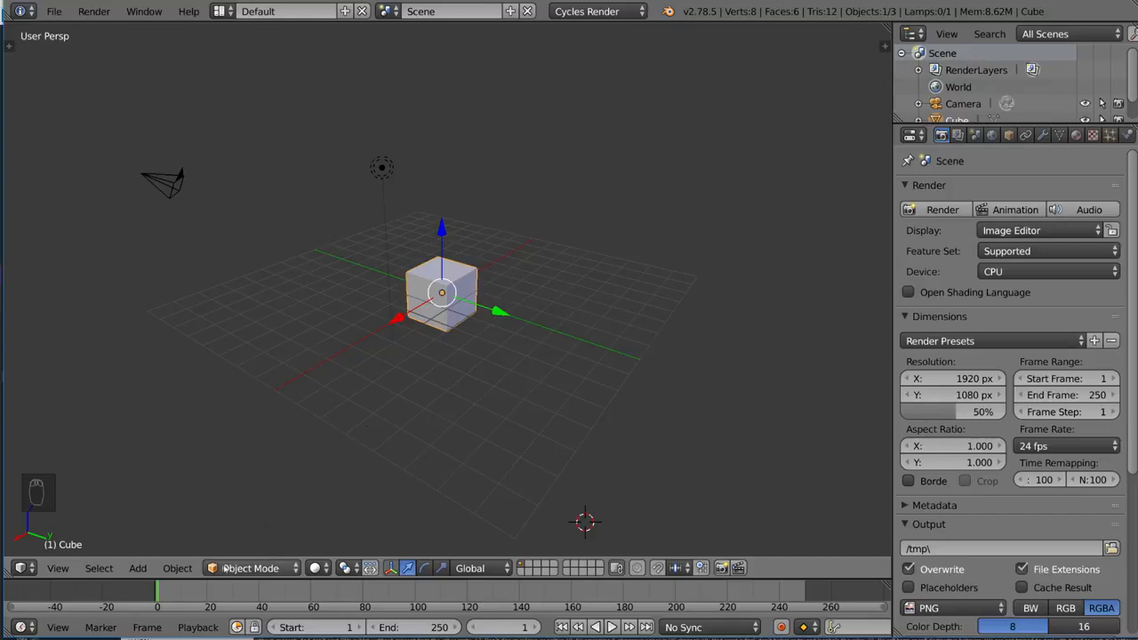
mouse_move(434, 505)
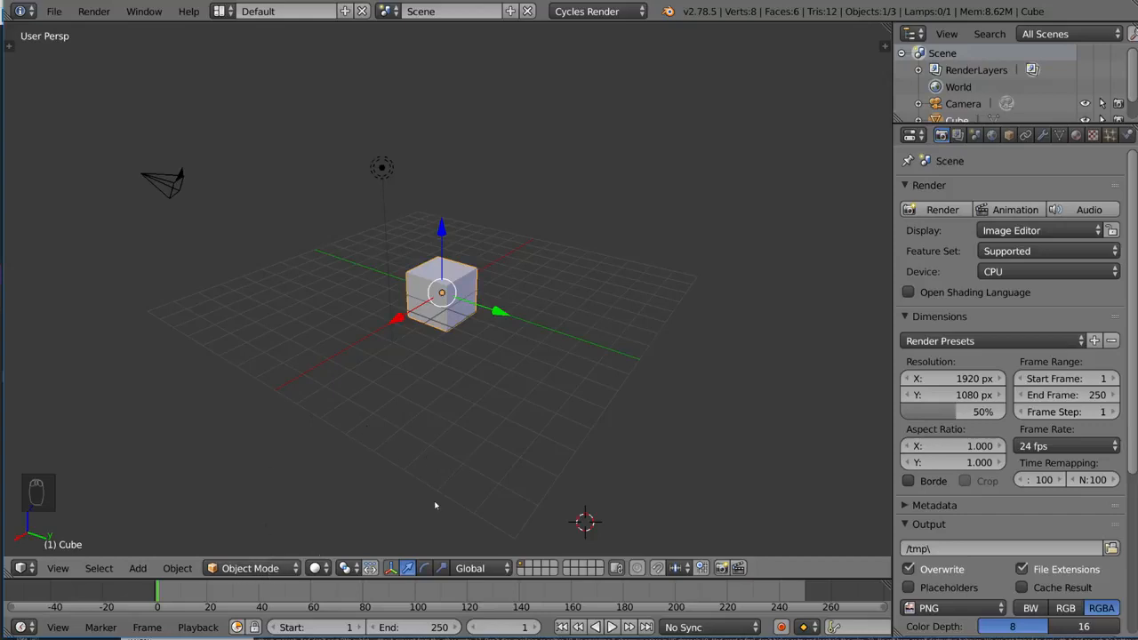
mouse_move(283, 539)
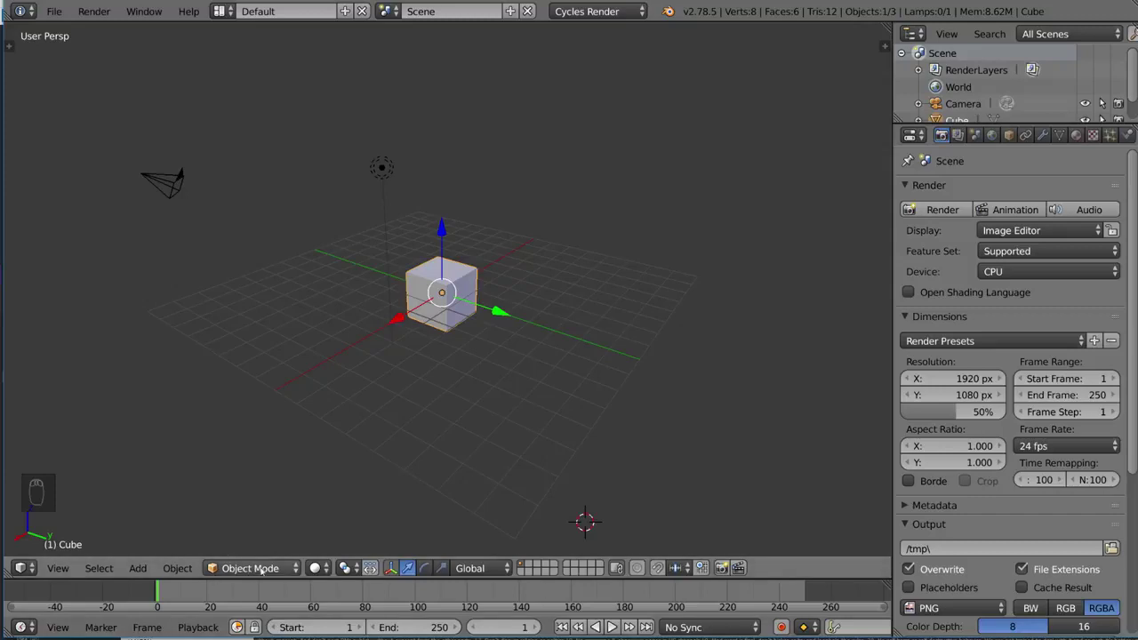
mouse_move(249, 568)
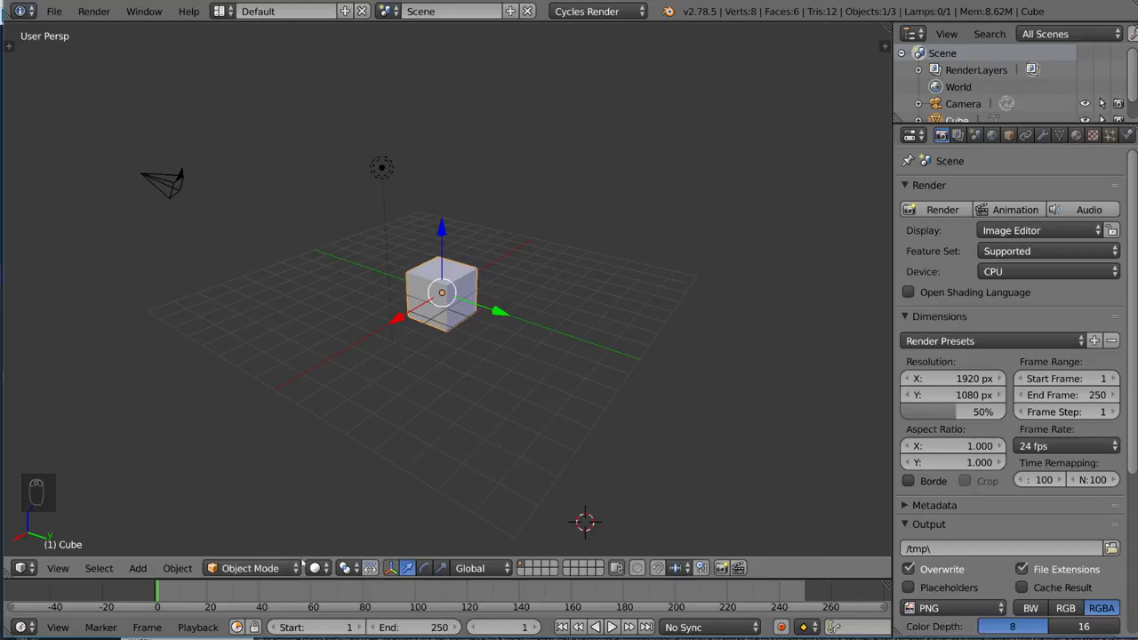
Switch the cube to Edit Mode using the 3D View mode dropdown
click(250, 568)
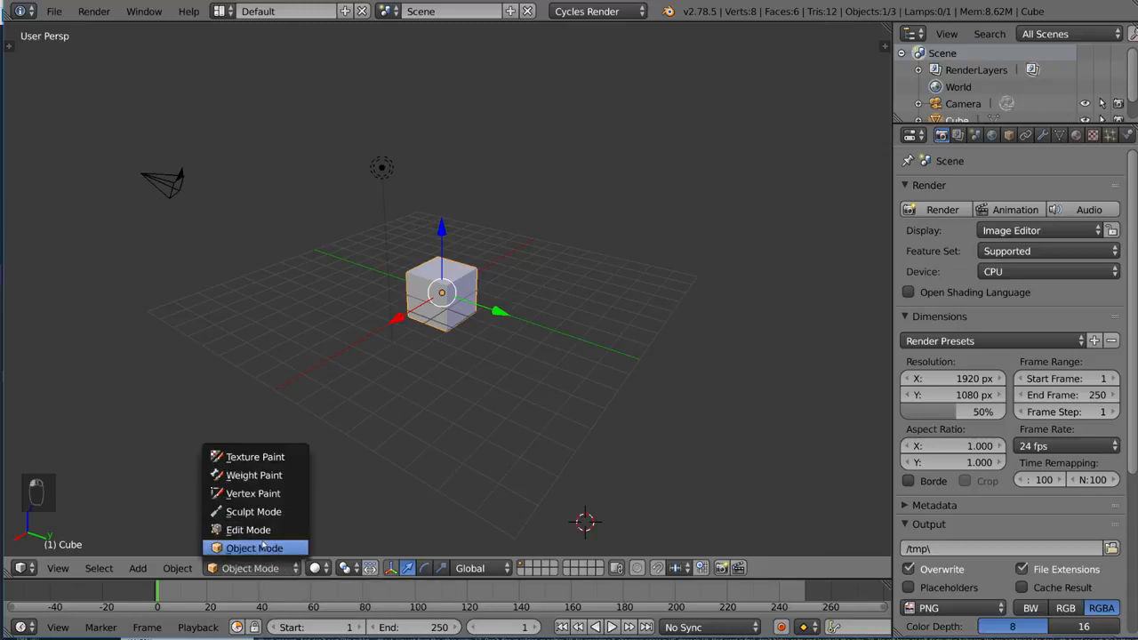
click(248, 529)
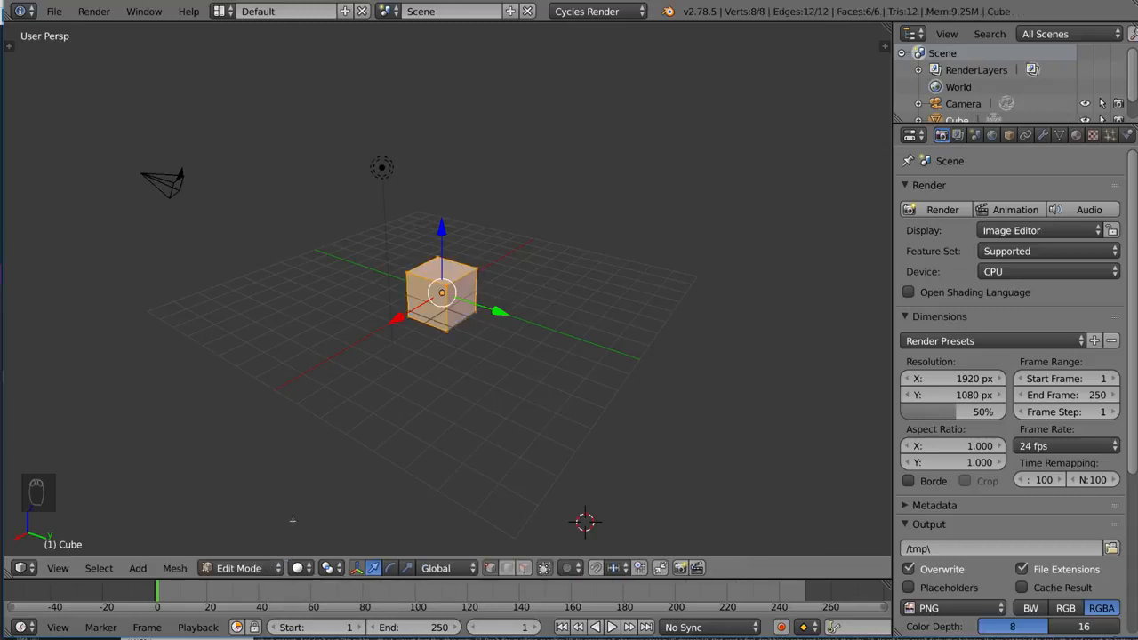
click(238, 568)
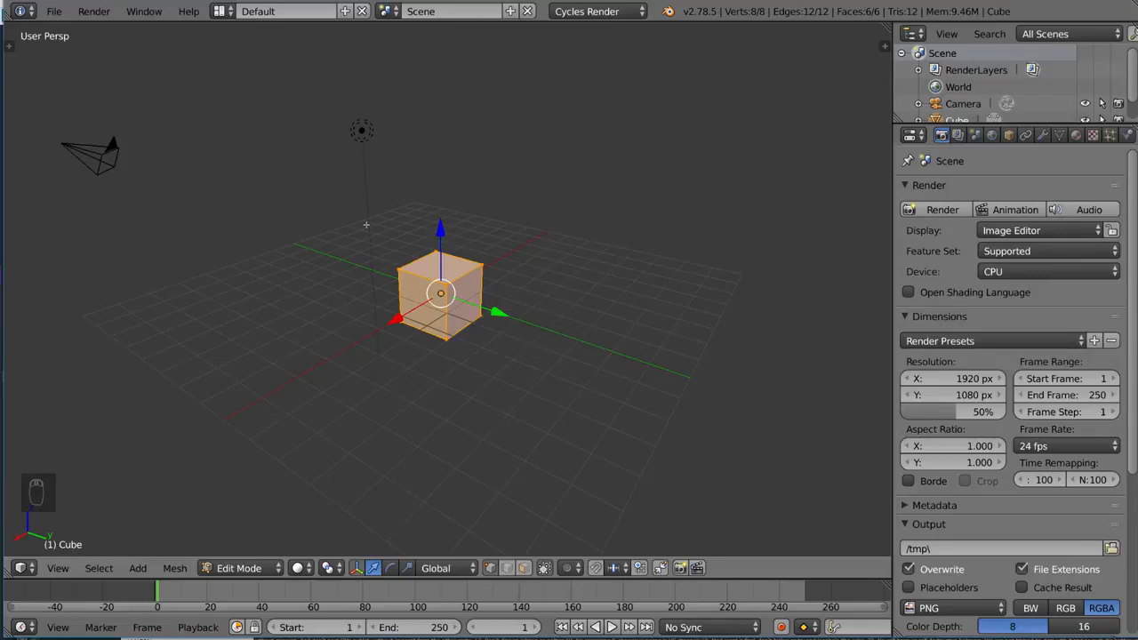
mouse_move(495, 263)
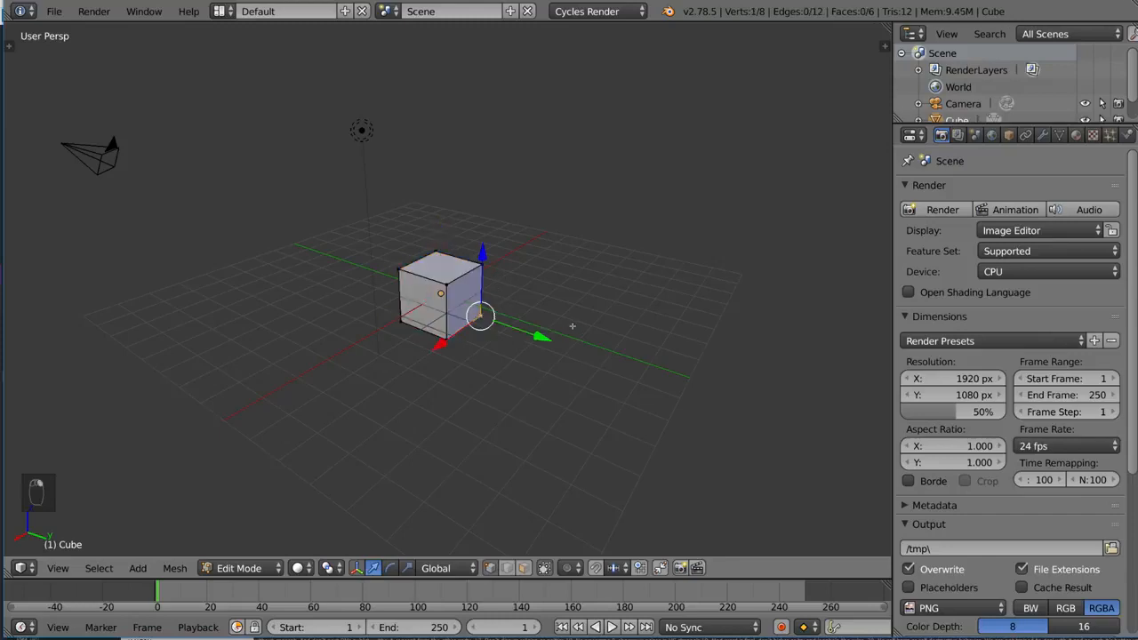
drag(480, 315, 480, 264)
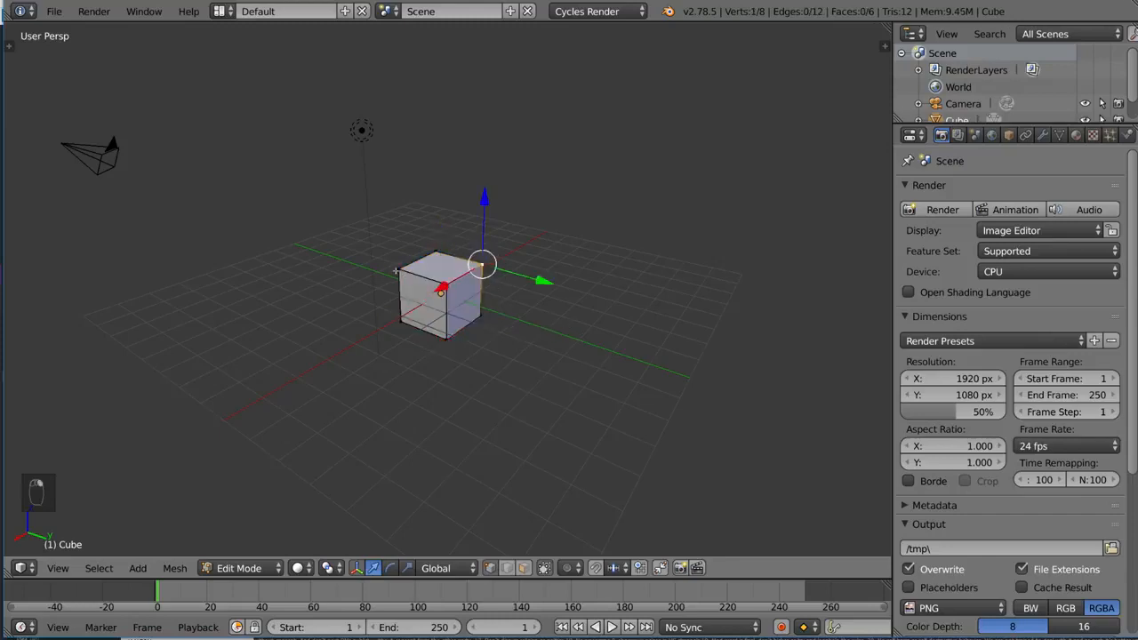
key(g)
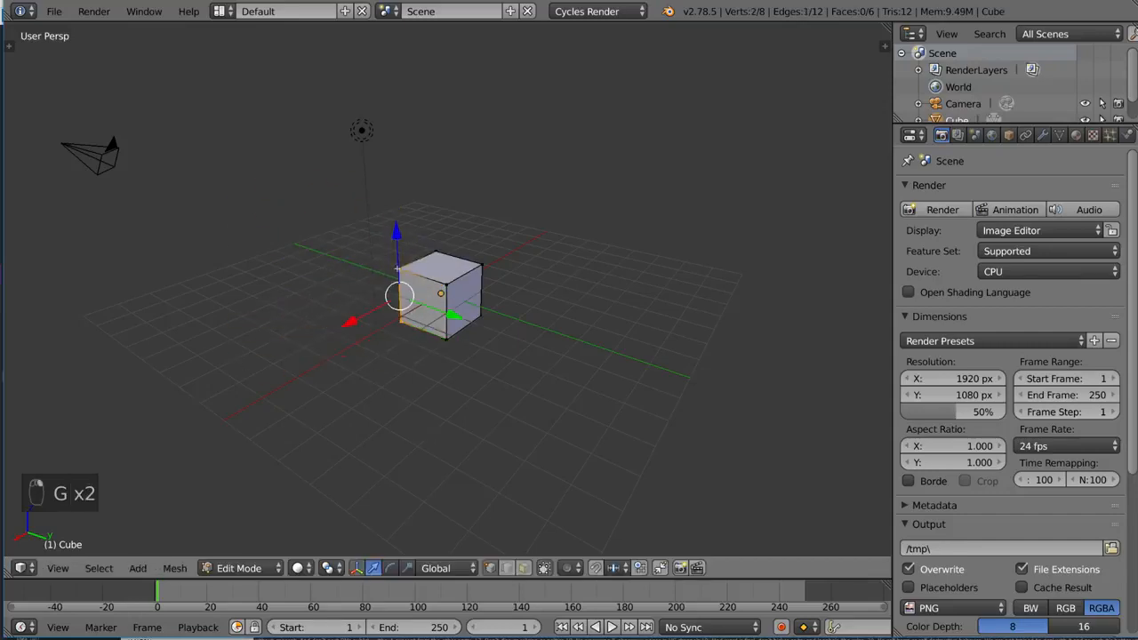
key(r)
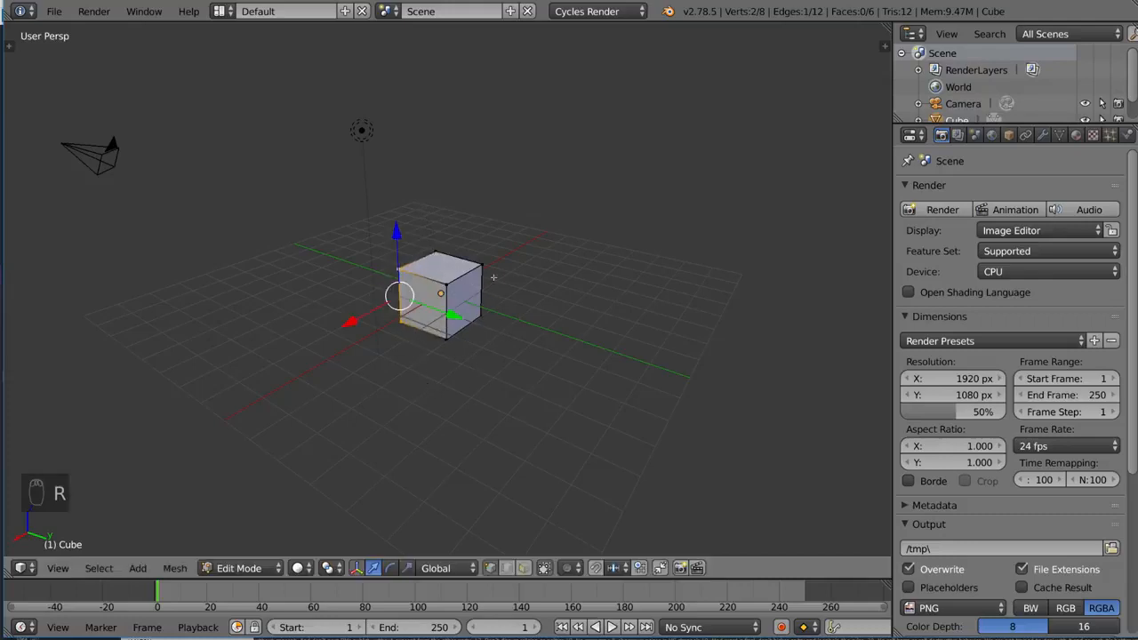
key(s)
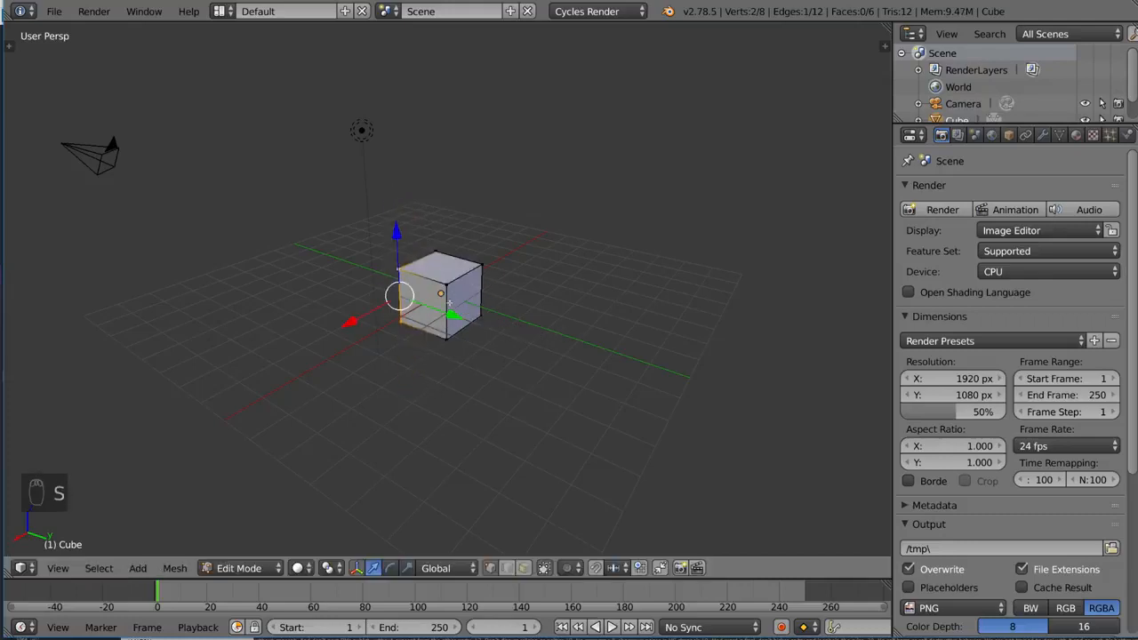
key(r)
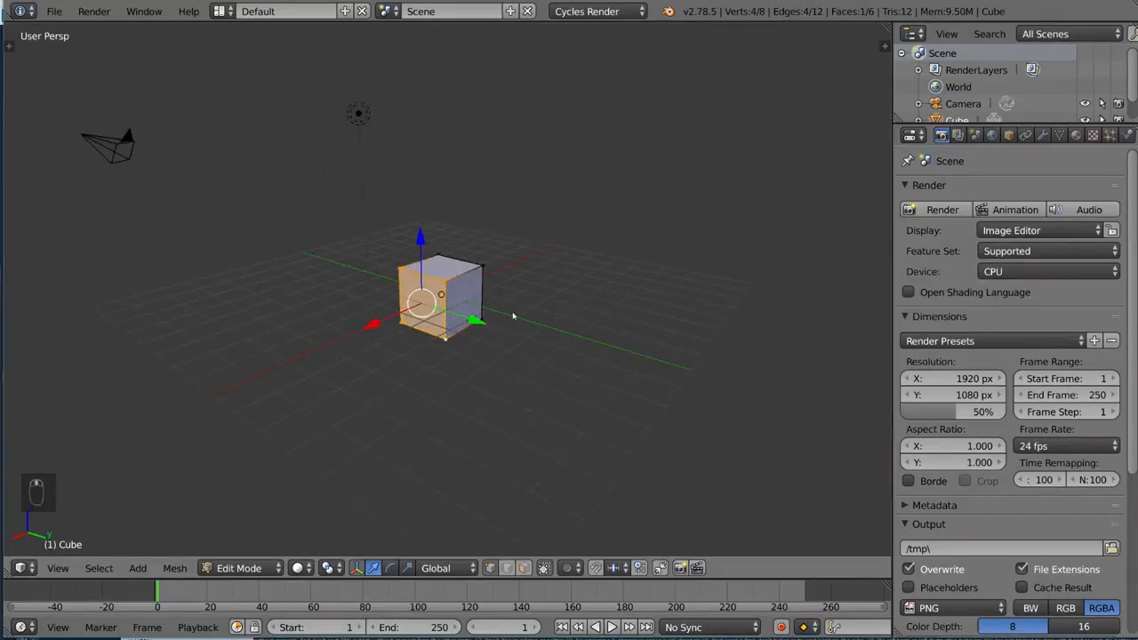
key(Tab)
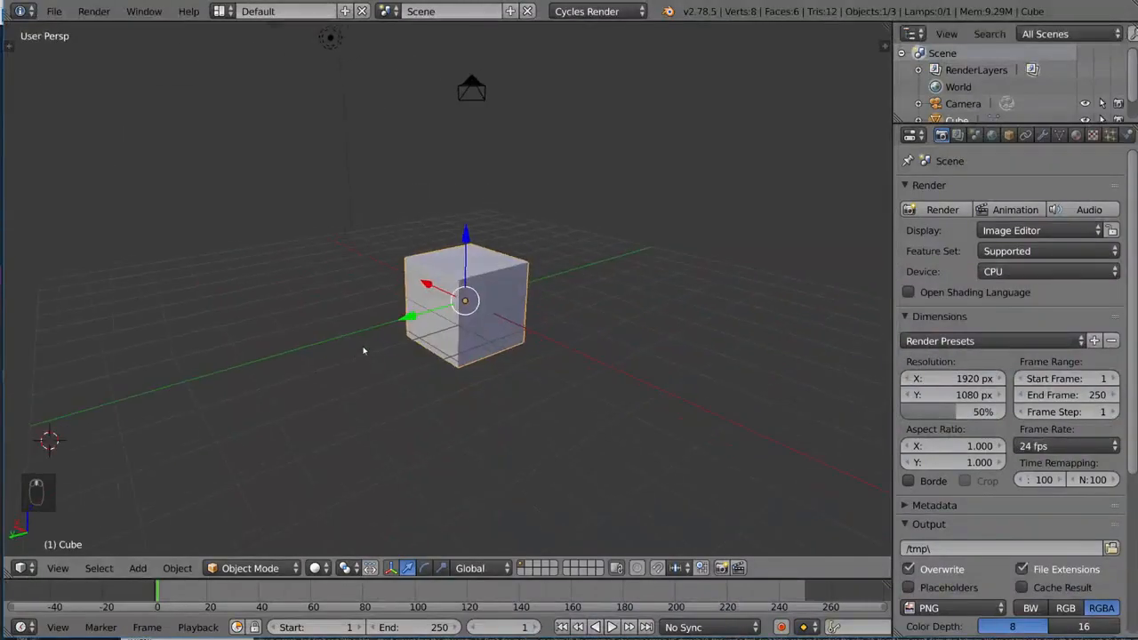
Move the cube, reshape it into a pointed arrow wedge in Edit Mode, and return to Object Mode
key(g)
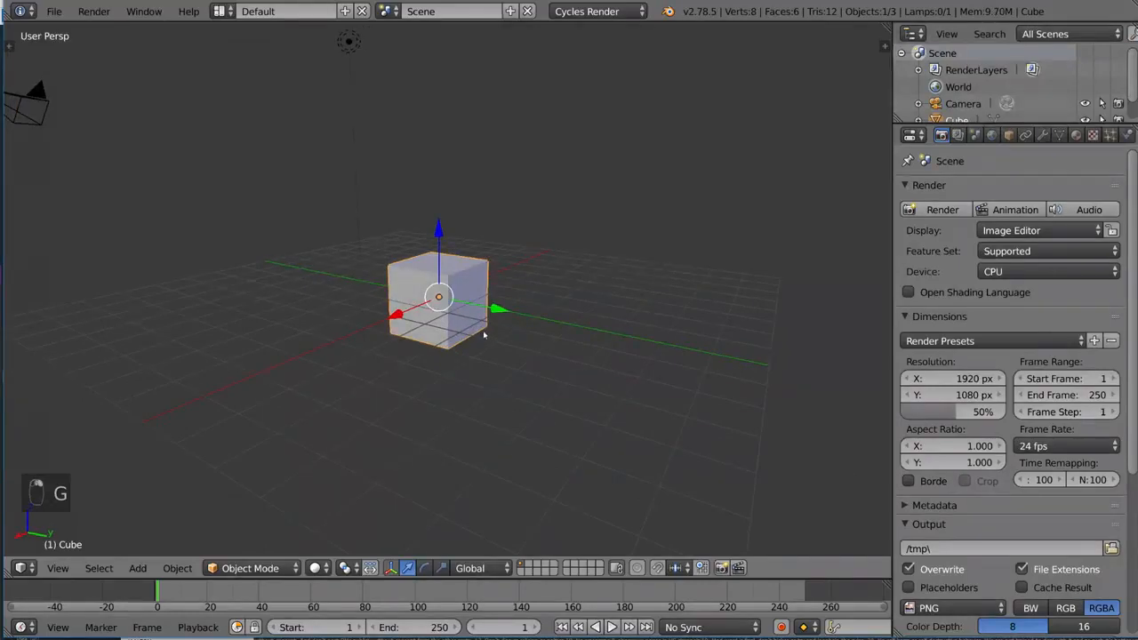
key(Tab)
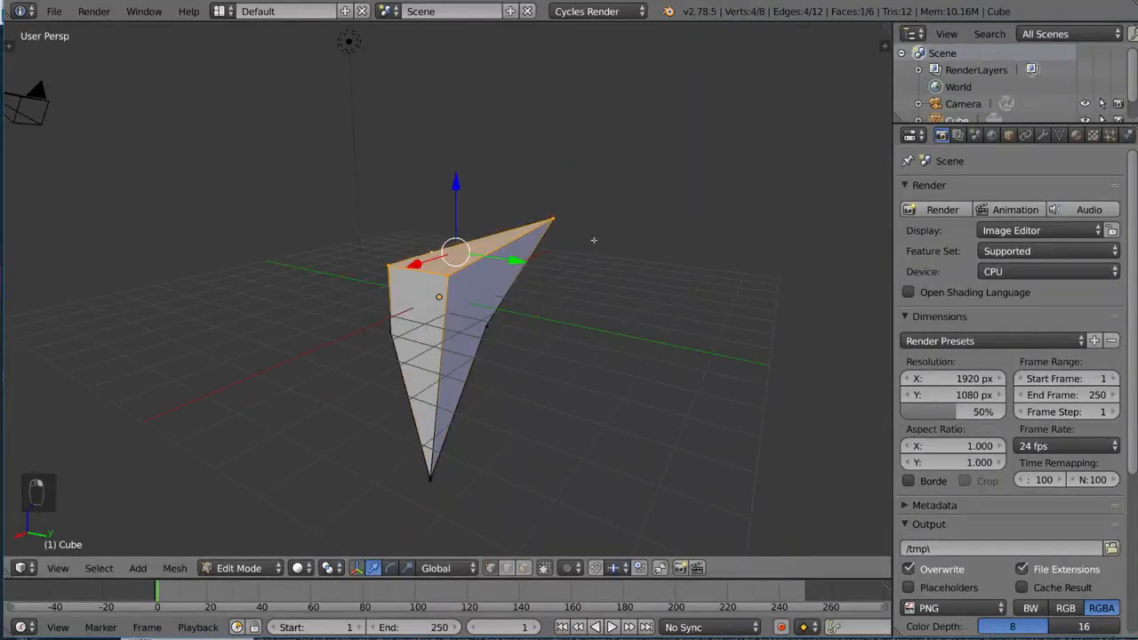
key(Tab)
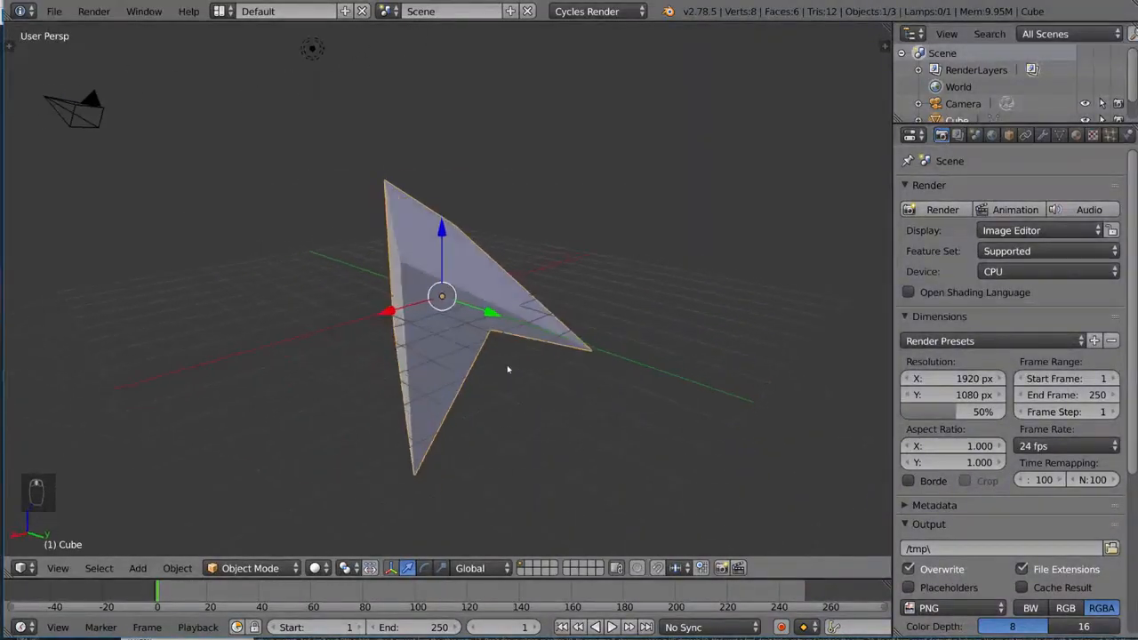
drag(508, 369, 638, 364)
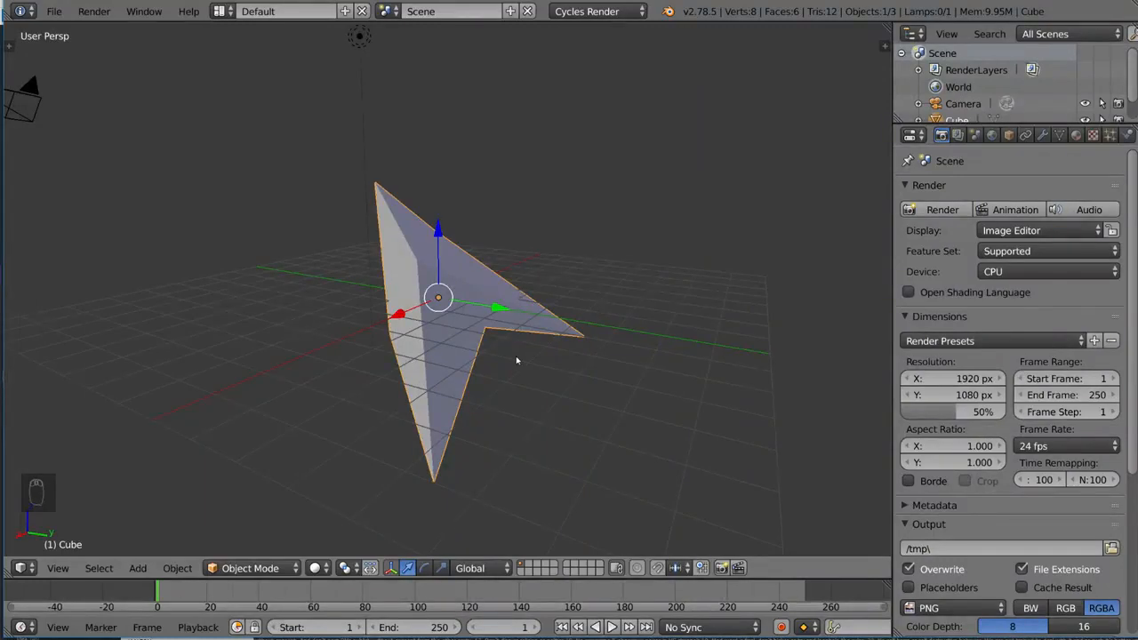
mouse_move(513, 371)
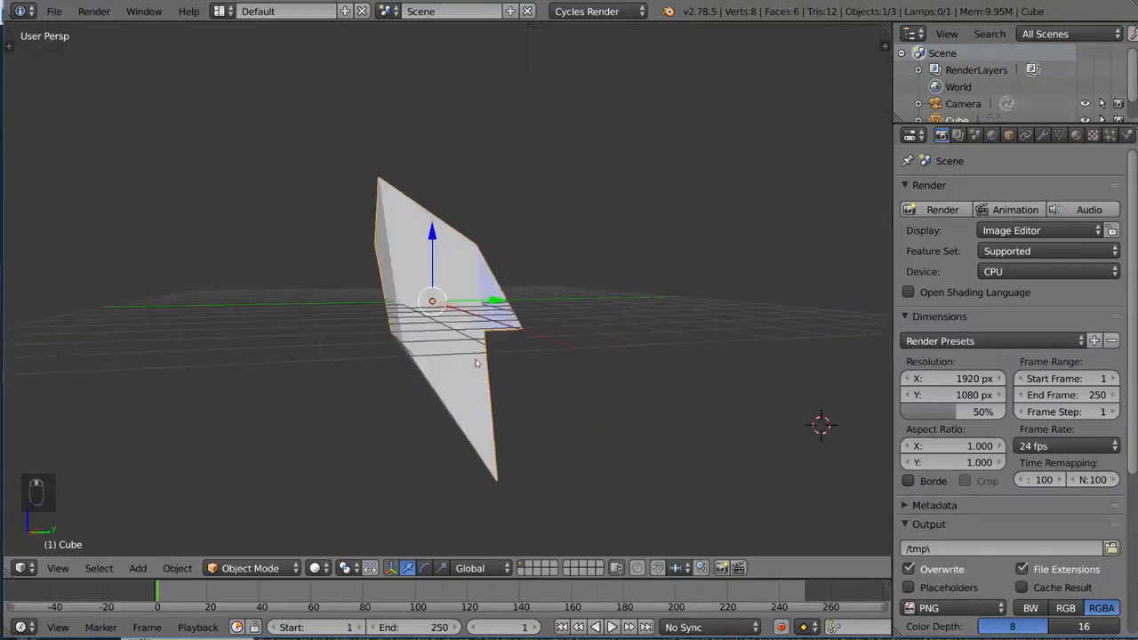
key(Tab)
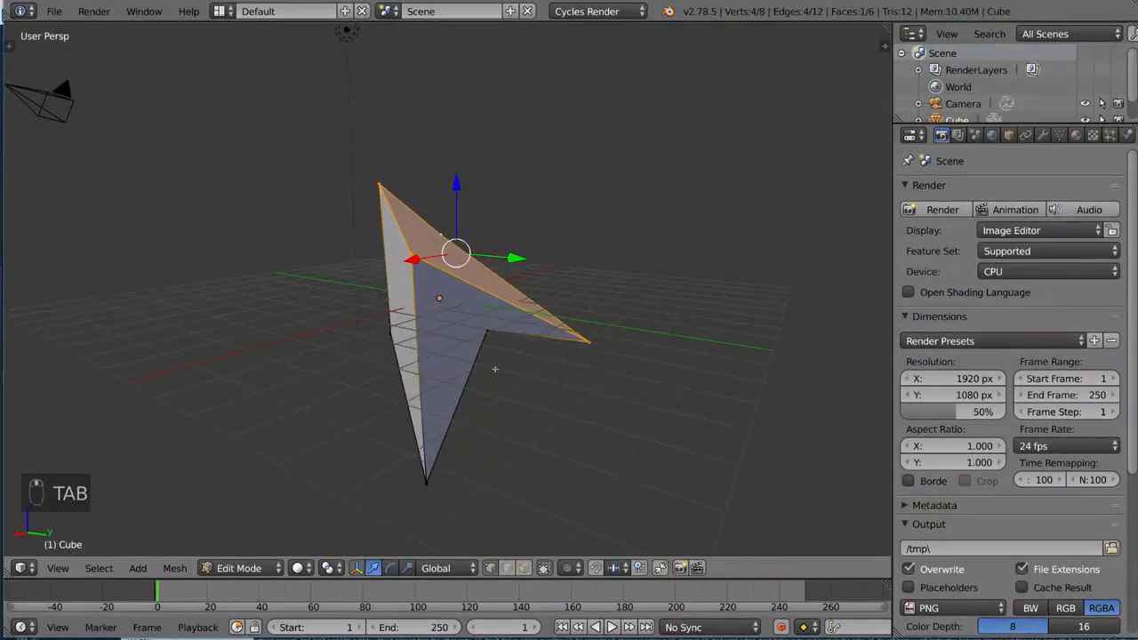
key(ctrl+z)
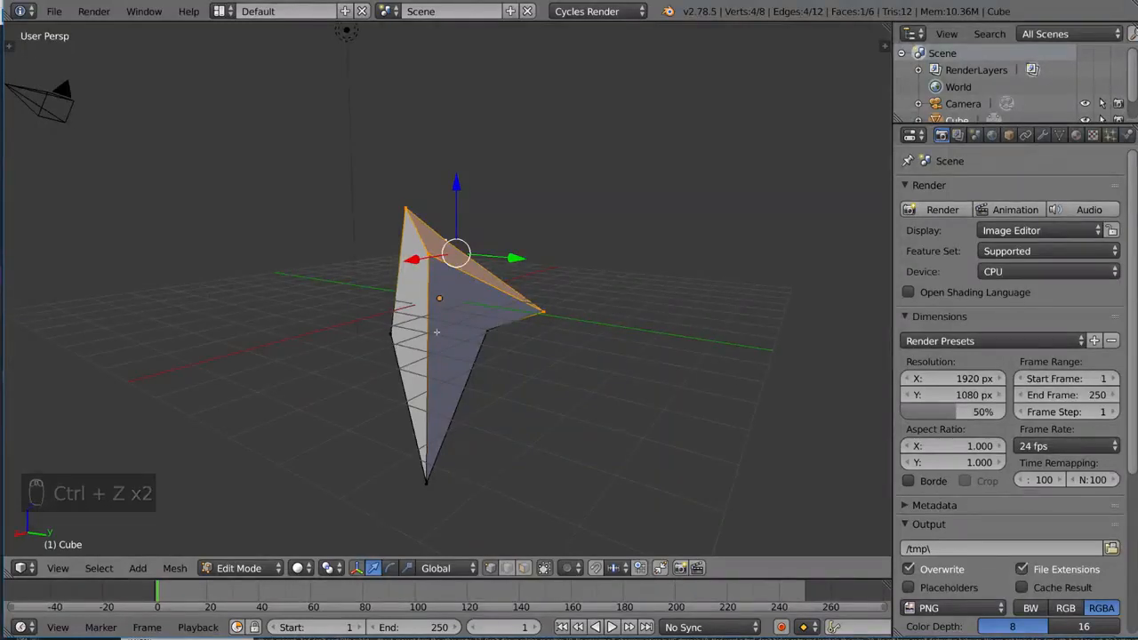
key(ctrl+z)
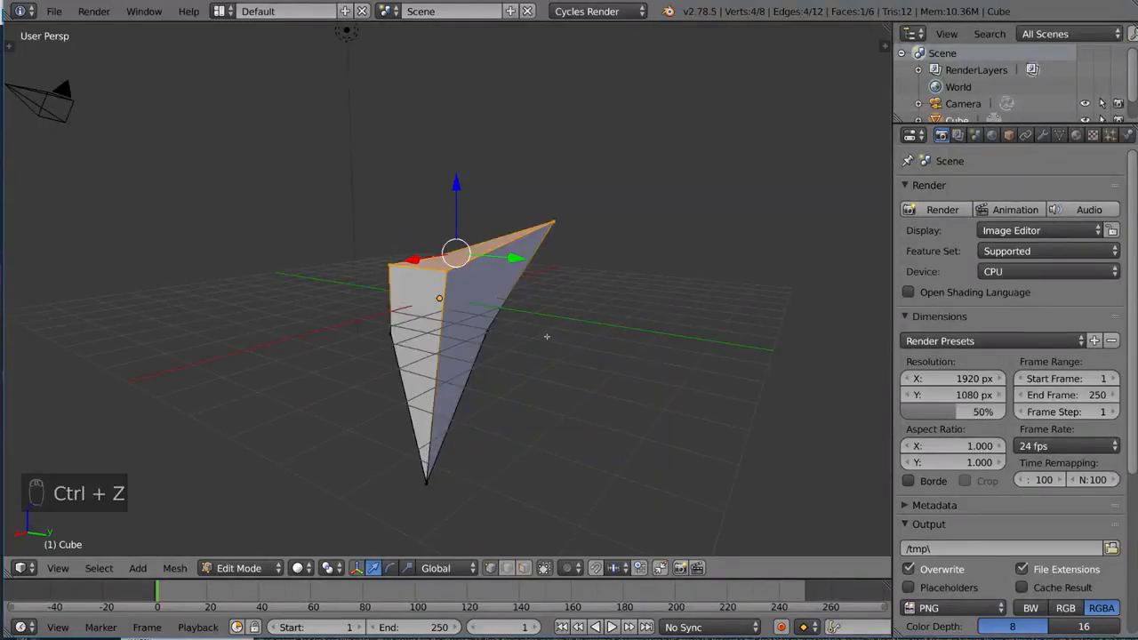
key(ctrl+z)
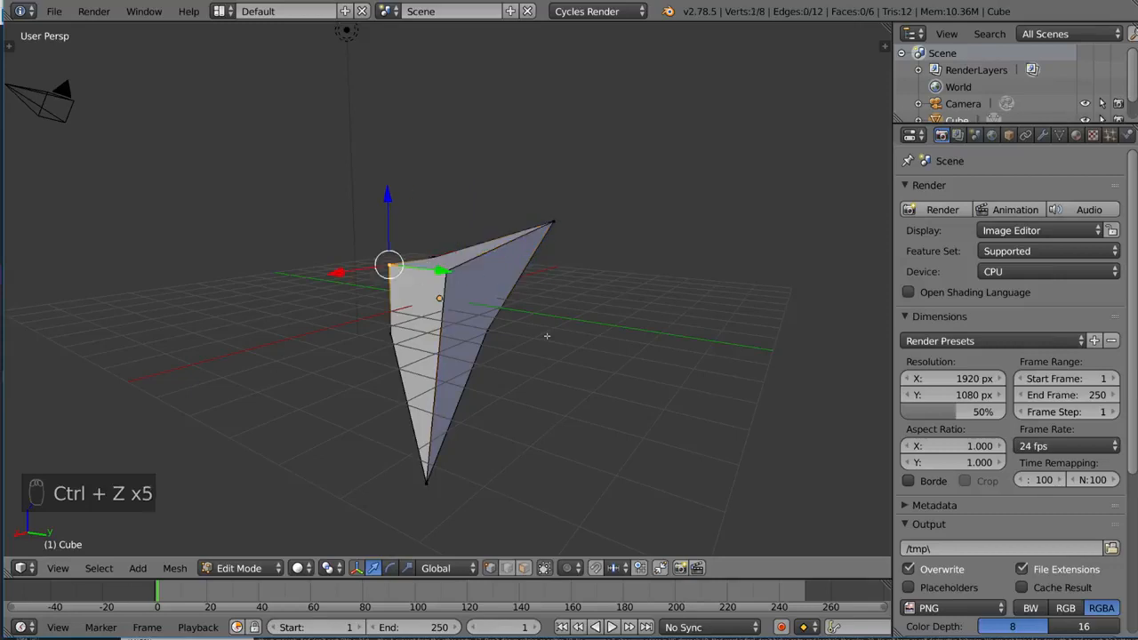
key(ctrl+z)
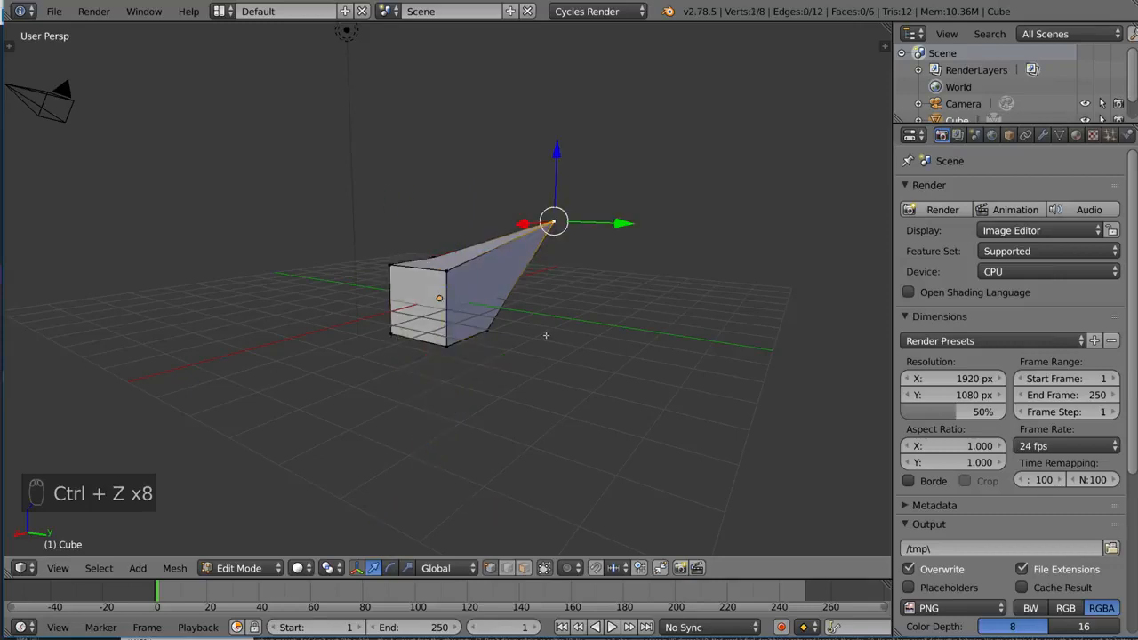
key(ctrl+z)
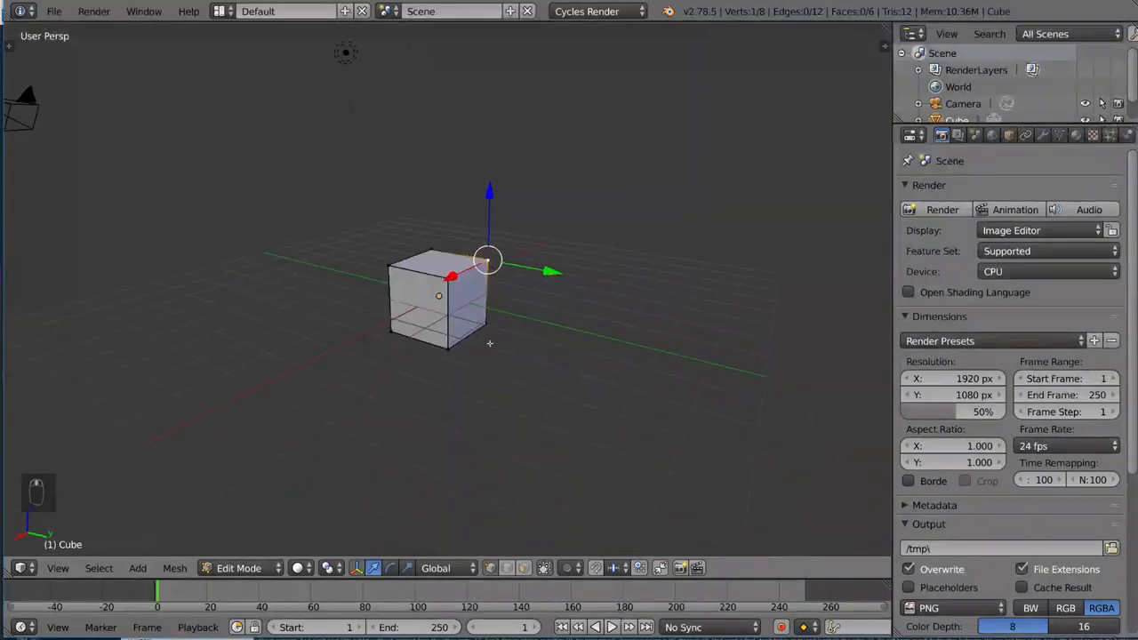
key(ctrl+shift+z)
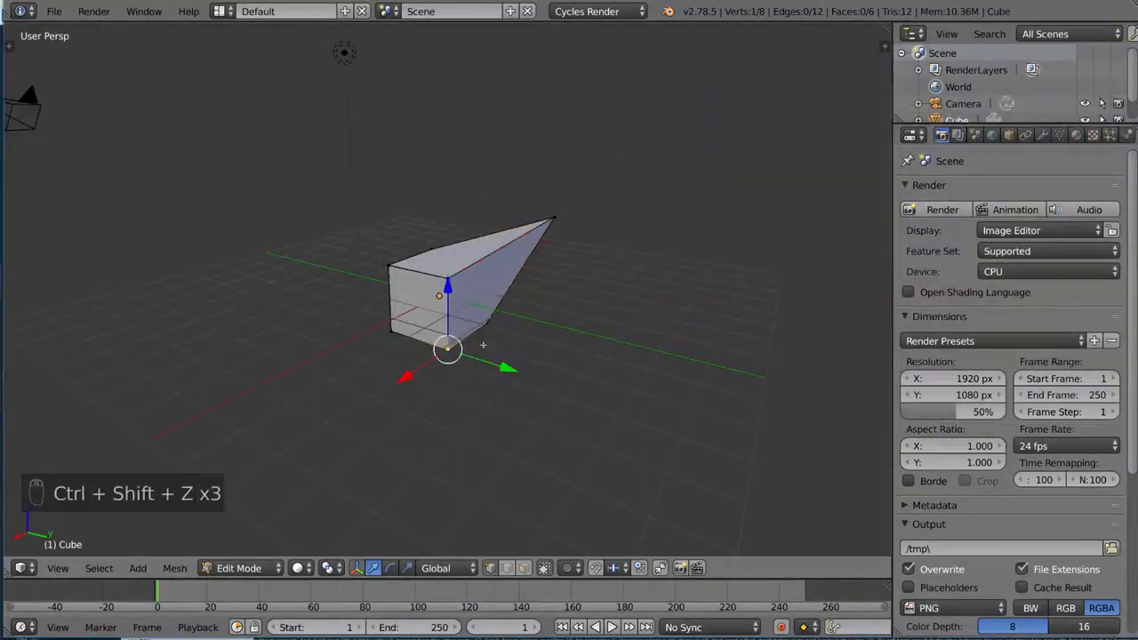
key(ctrl+shift+z)
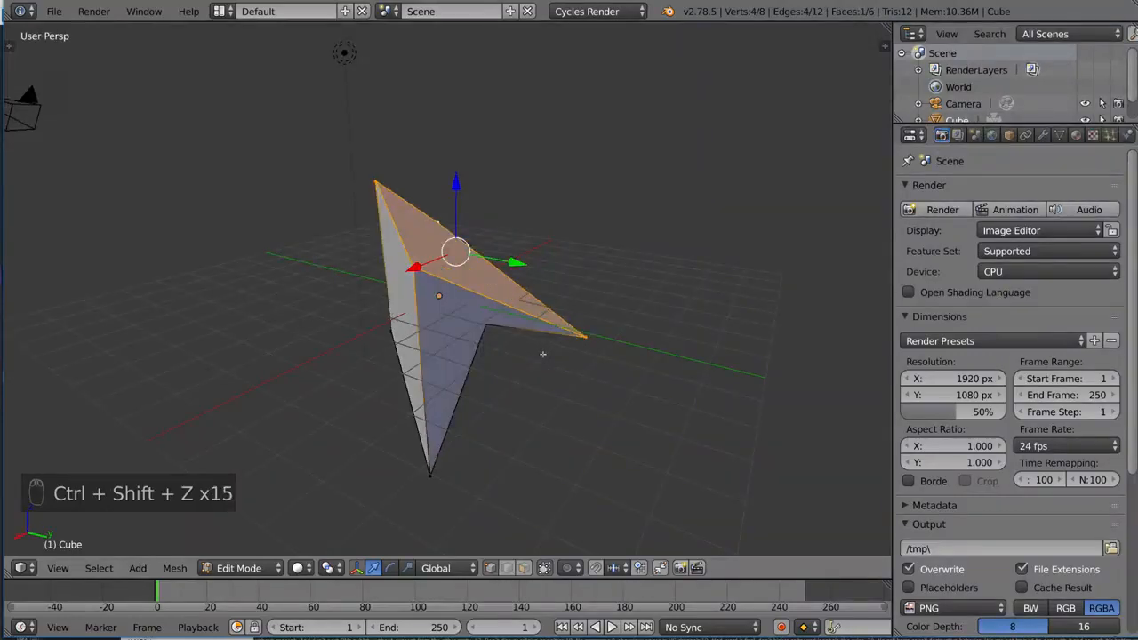
key(ctrl+shift+z)
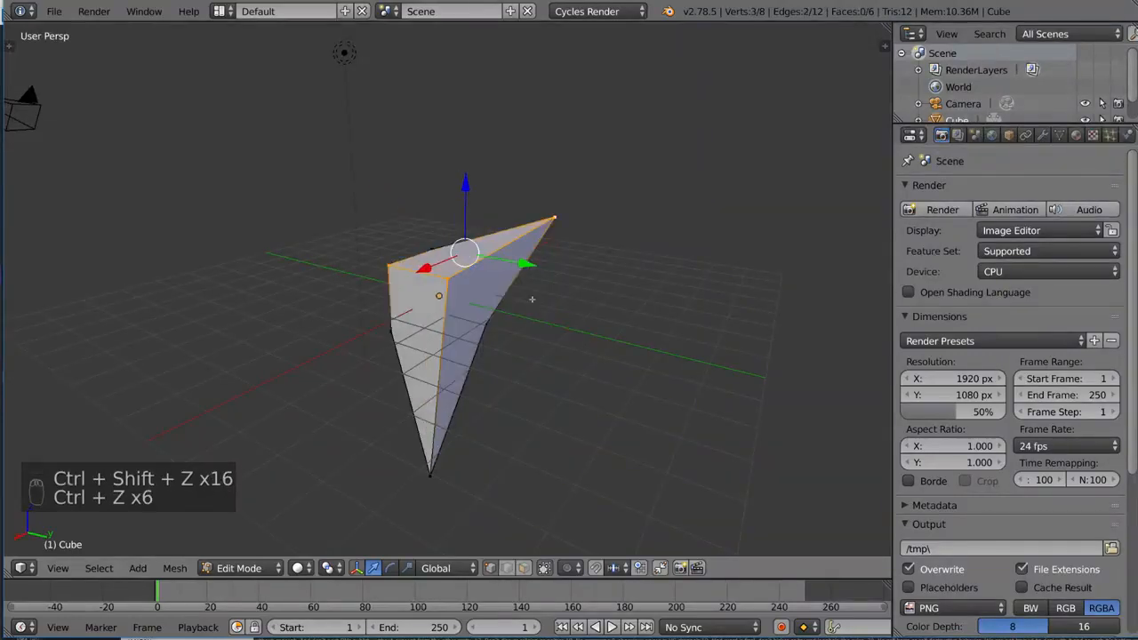
key(ctrl+z)
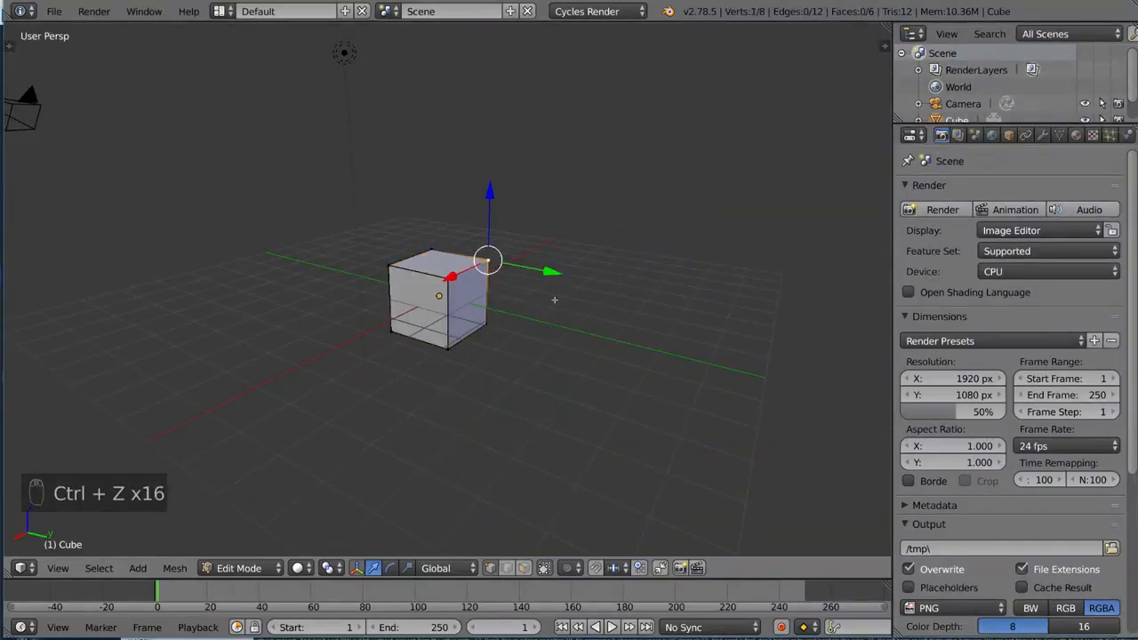
key(ctrl+z)
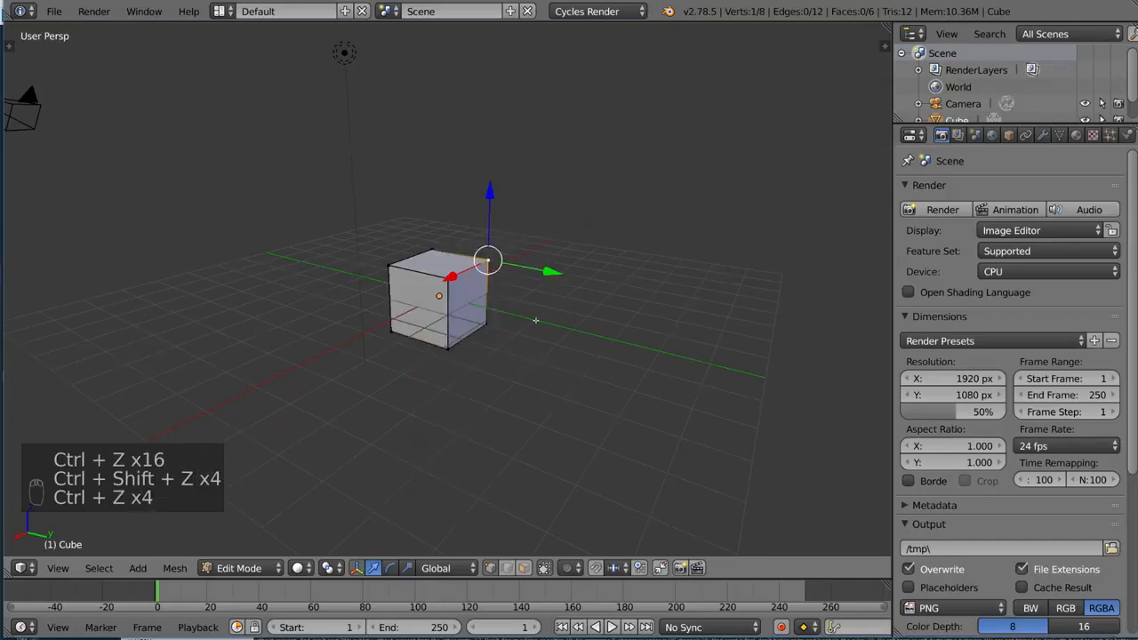
key(ctrl+shift+z)
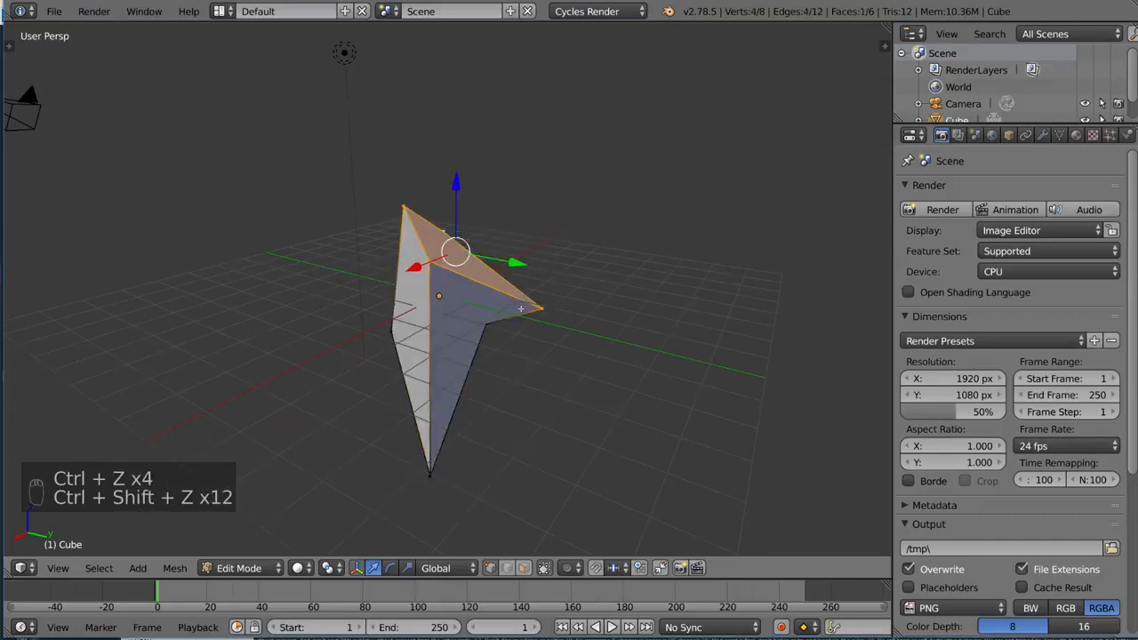
Return to Object Mode and undo twice to restore the plain, undeformed cube
key(Tab)
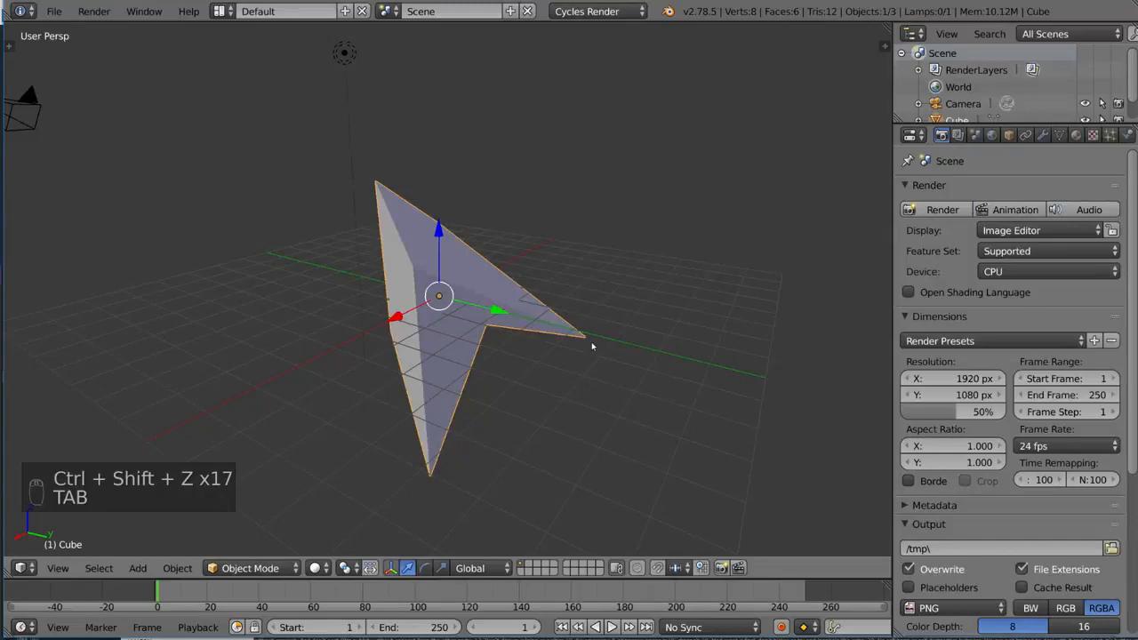
key(ctrl+z)
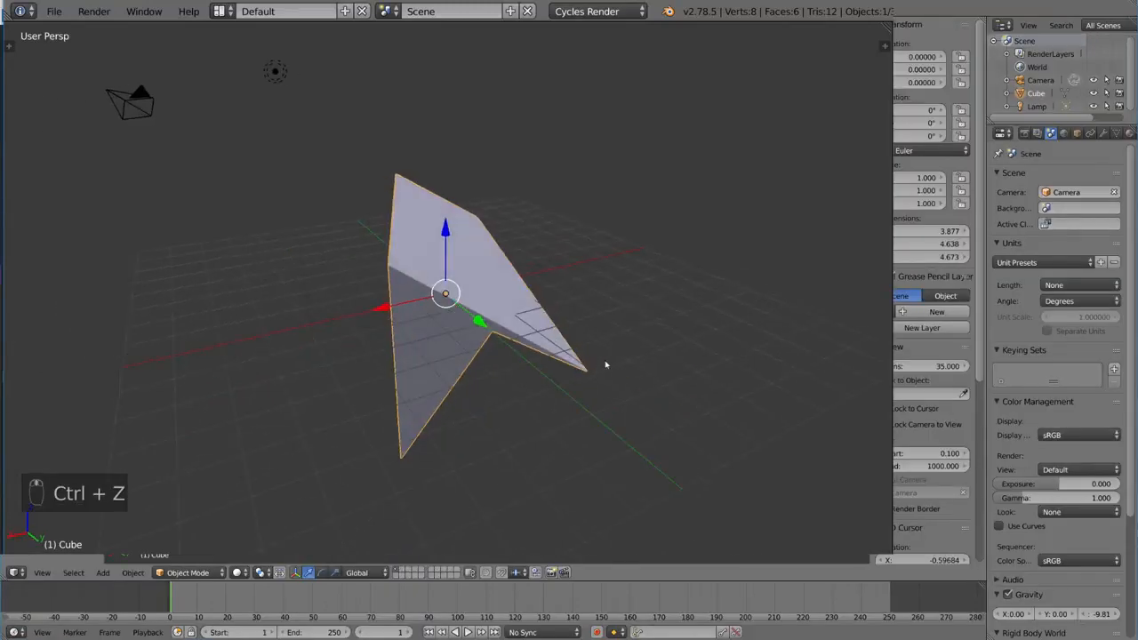
key(ctrl+z)
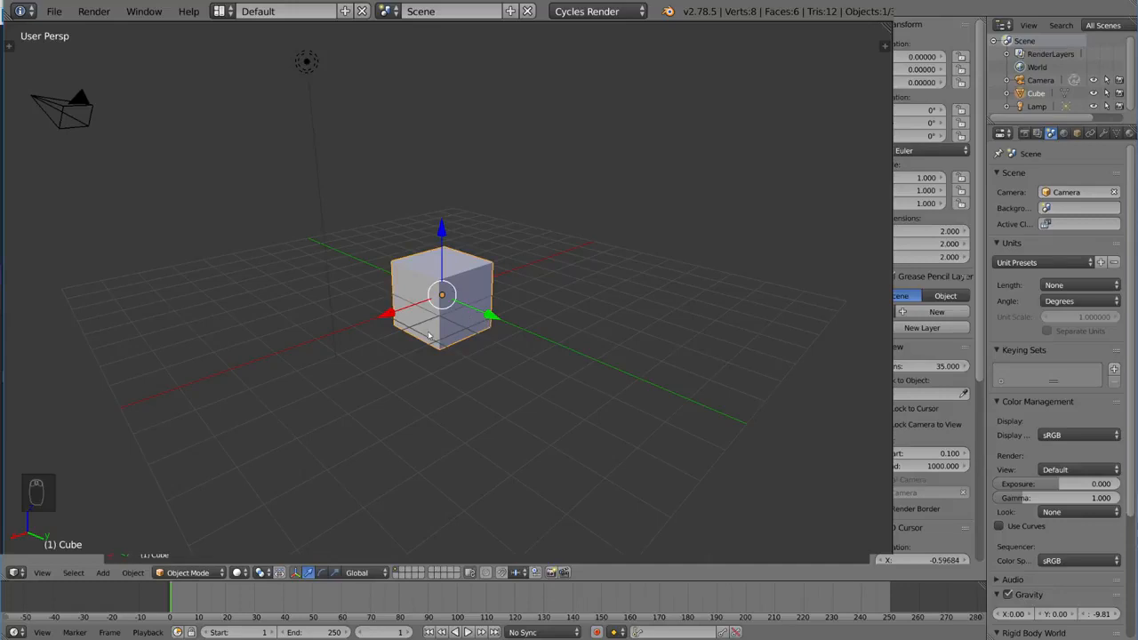
mouse_move(579, 342)
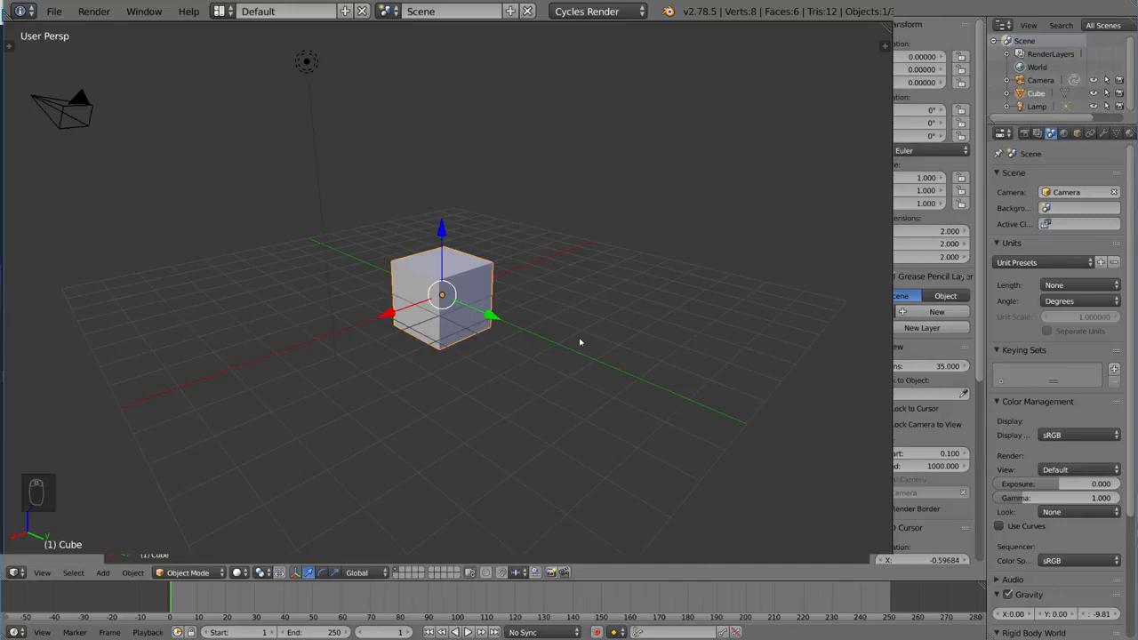
mouse_move(467, 255)
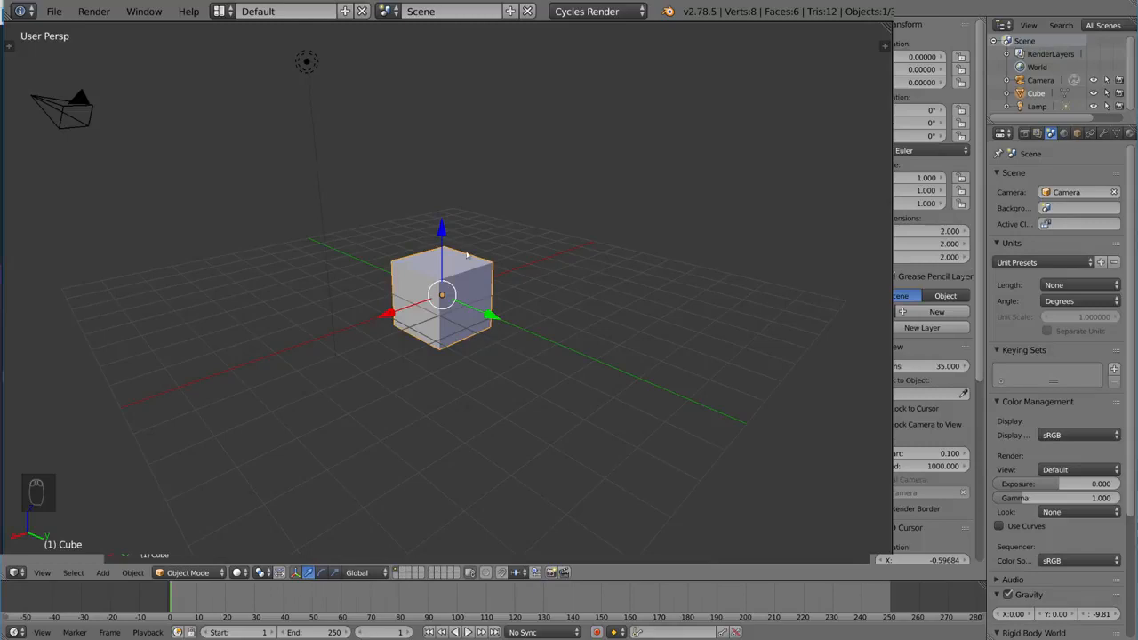
mouse_move(426, 269)
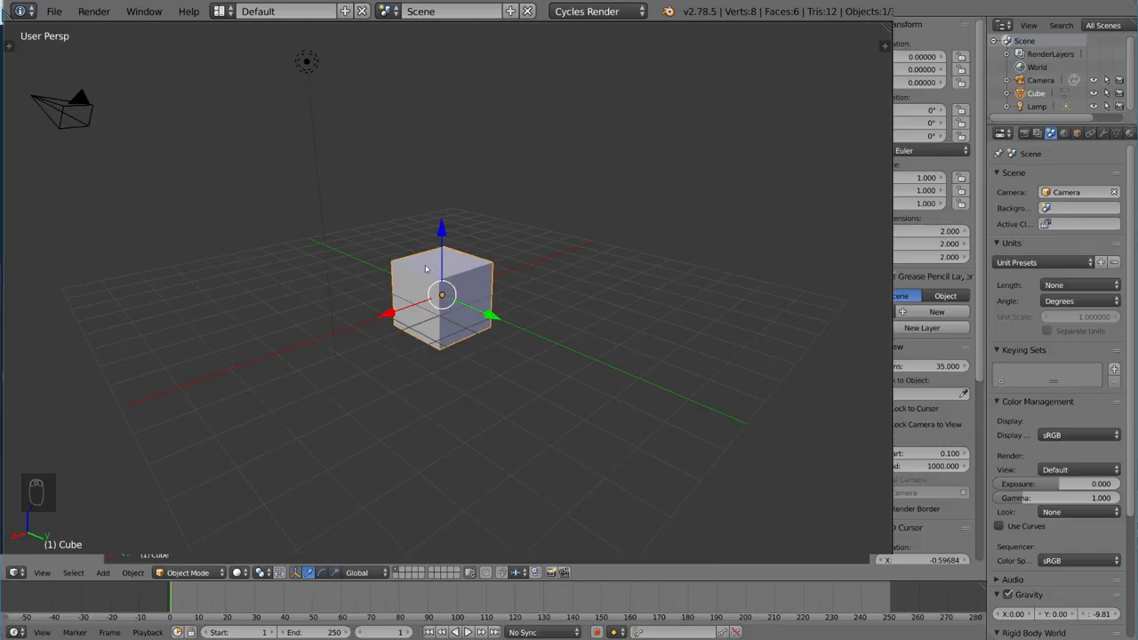
mouse_move(588, 216)
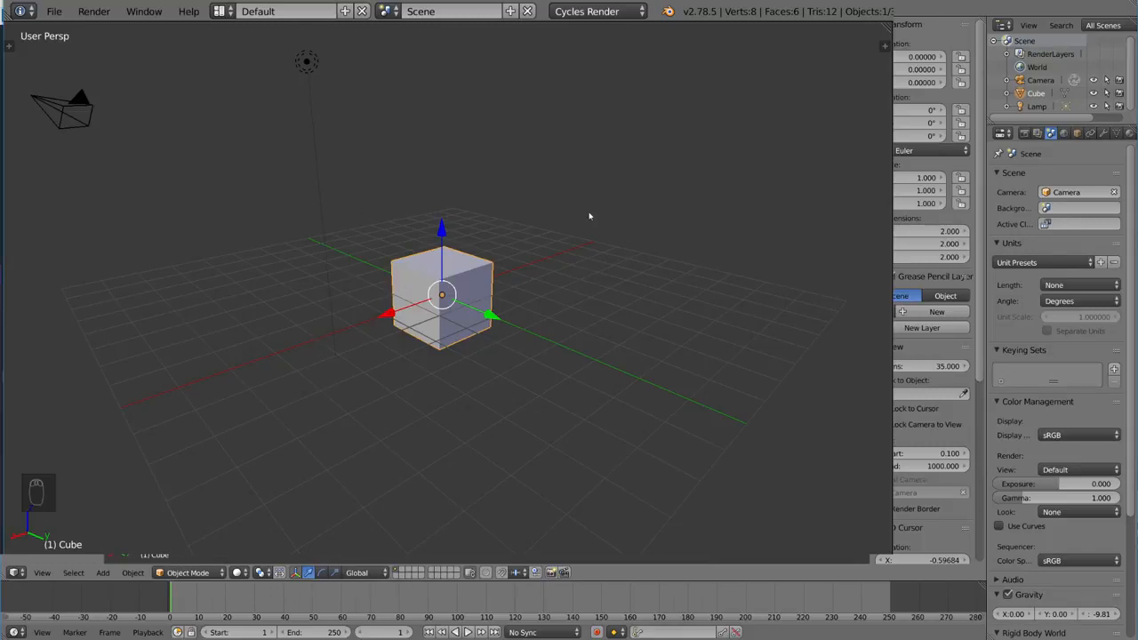
mouse_move(585, 308)
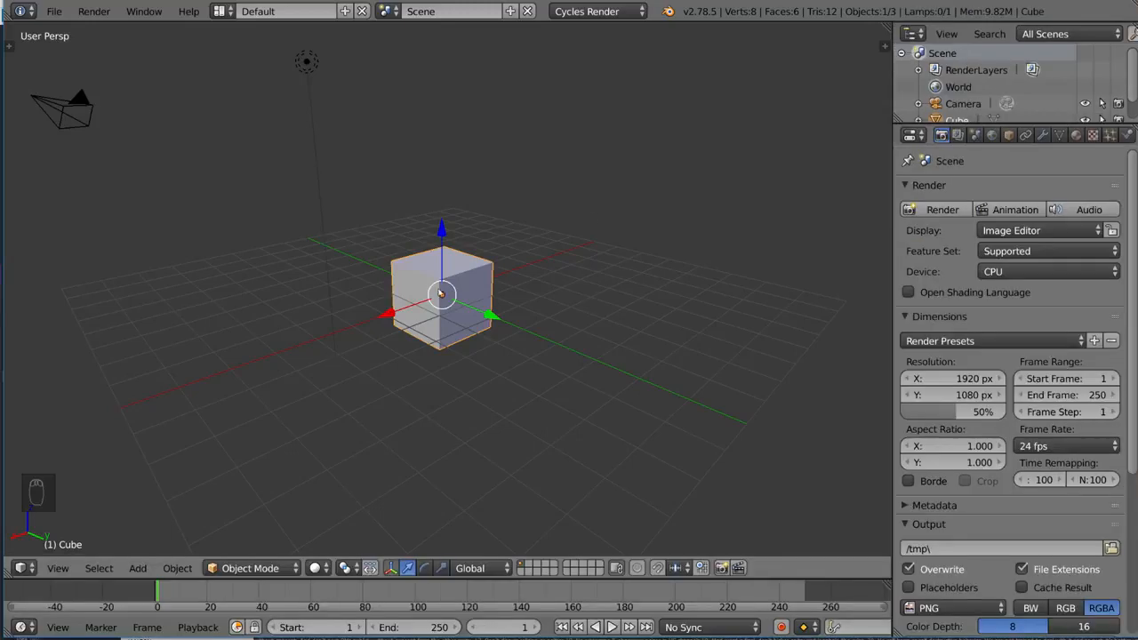
mouse_move(382, 371)
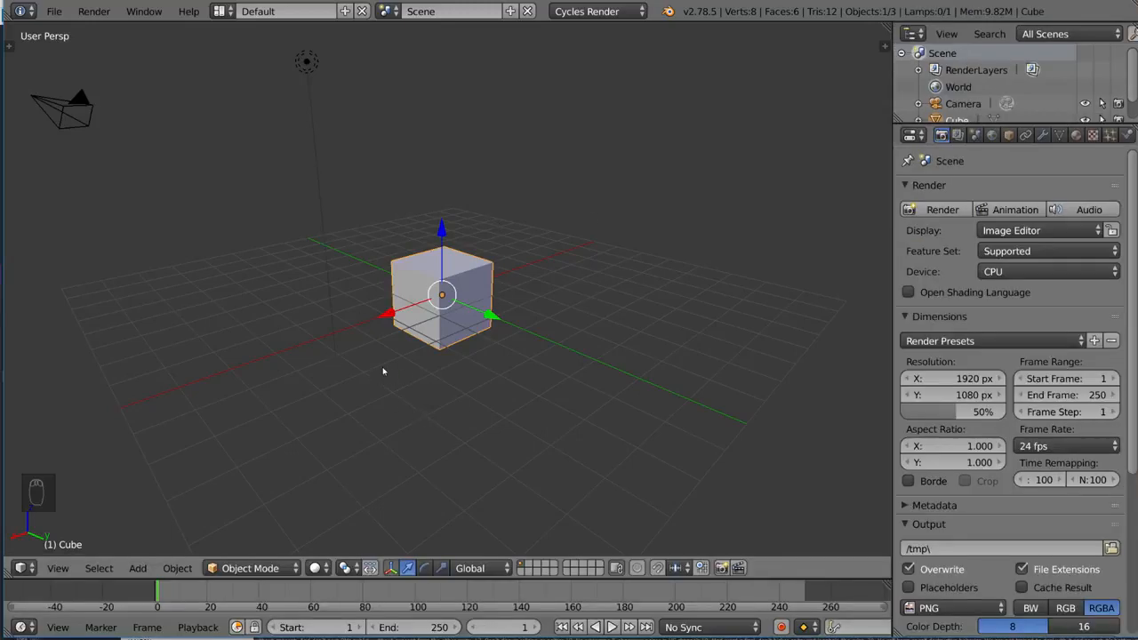
Redo to restore the arrow shape, test undo inside Edit Mode, then end in Object Mode
key(ctrl+shift+z)
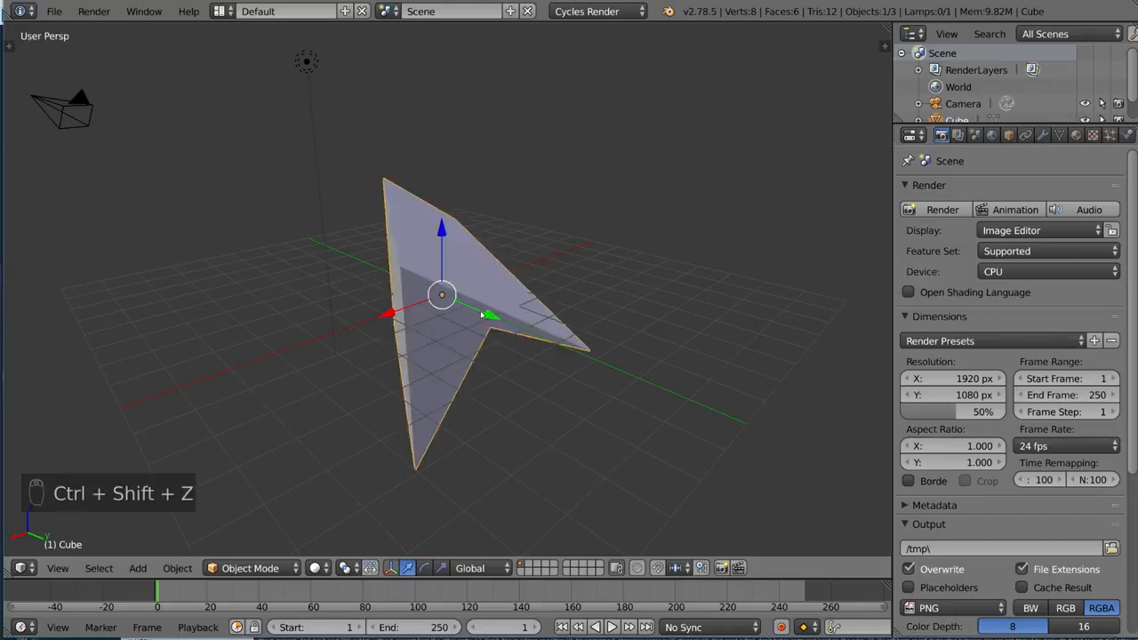
key(Tab)
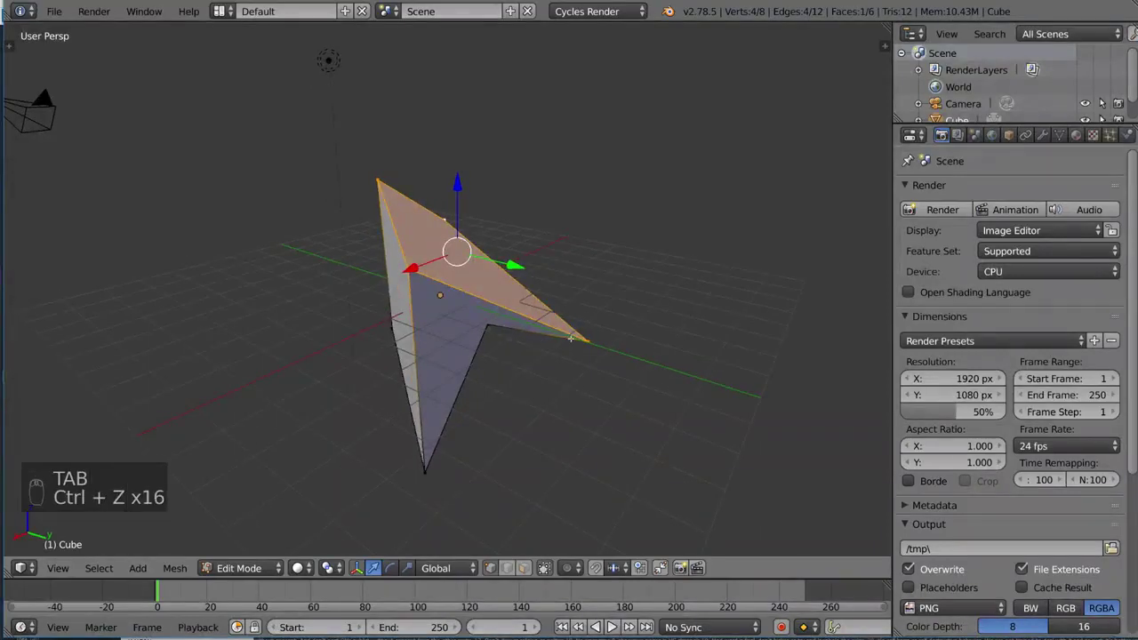
key(ctrl+z)
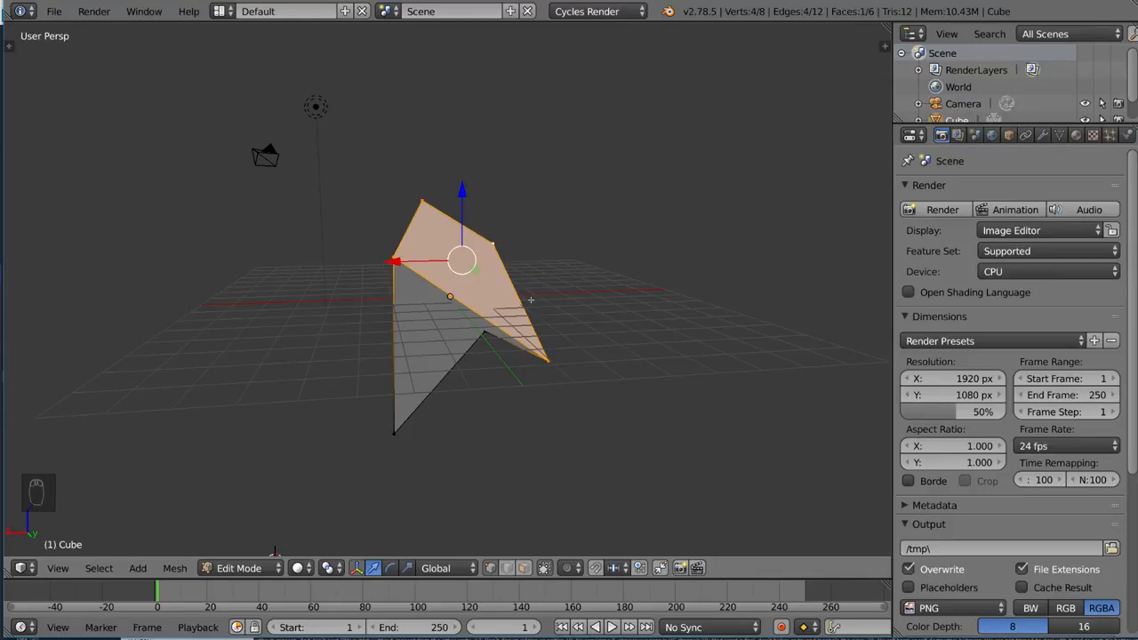
key(Tab)
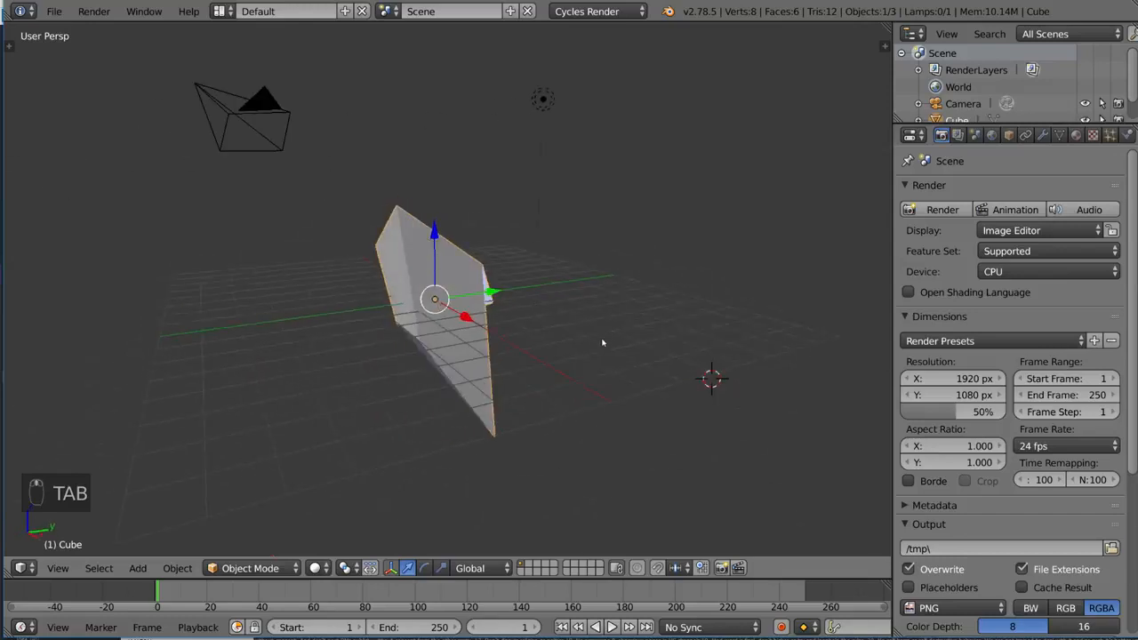
key(Tab)
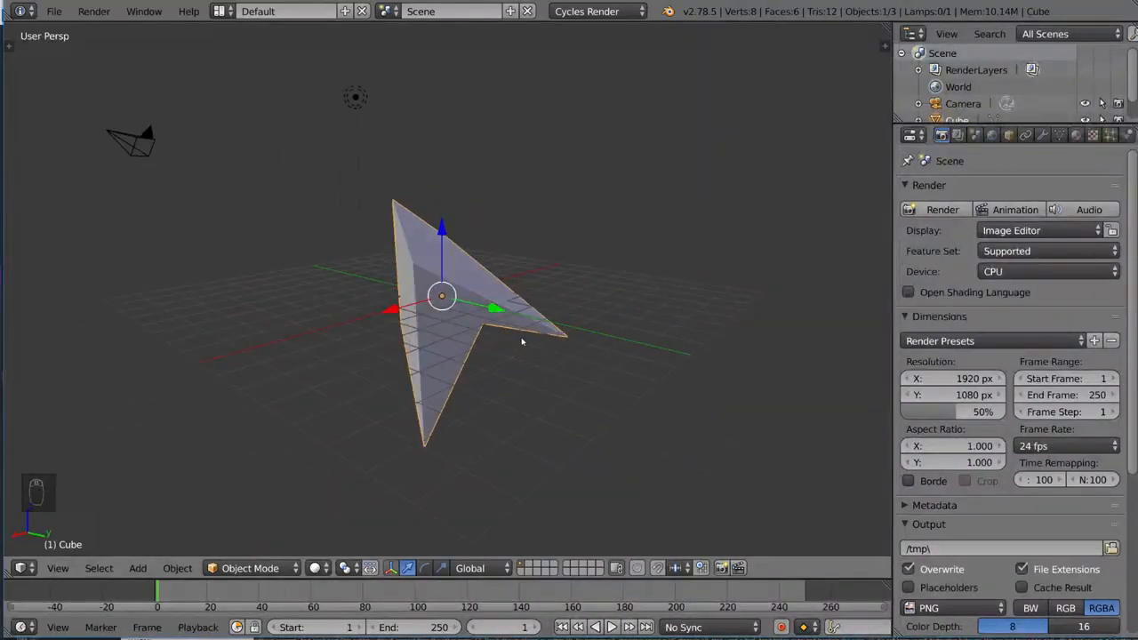